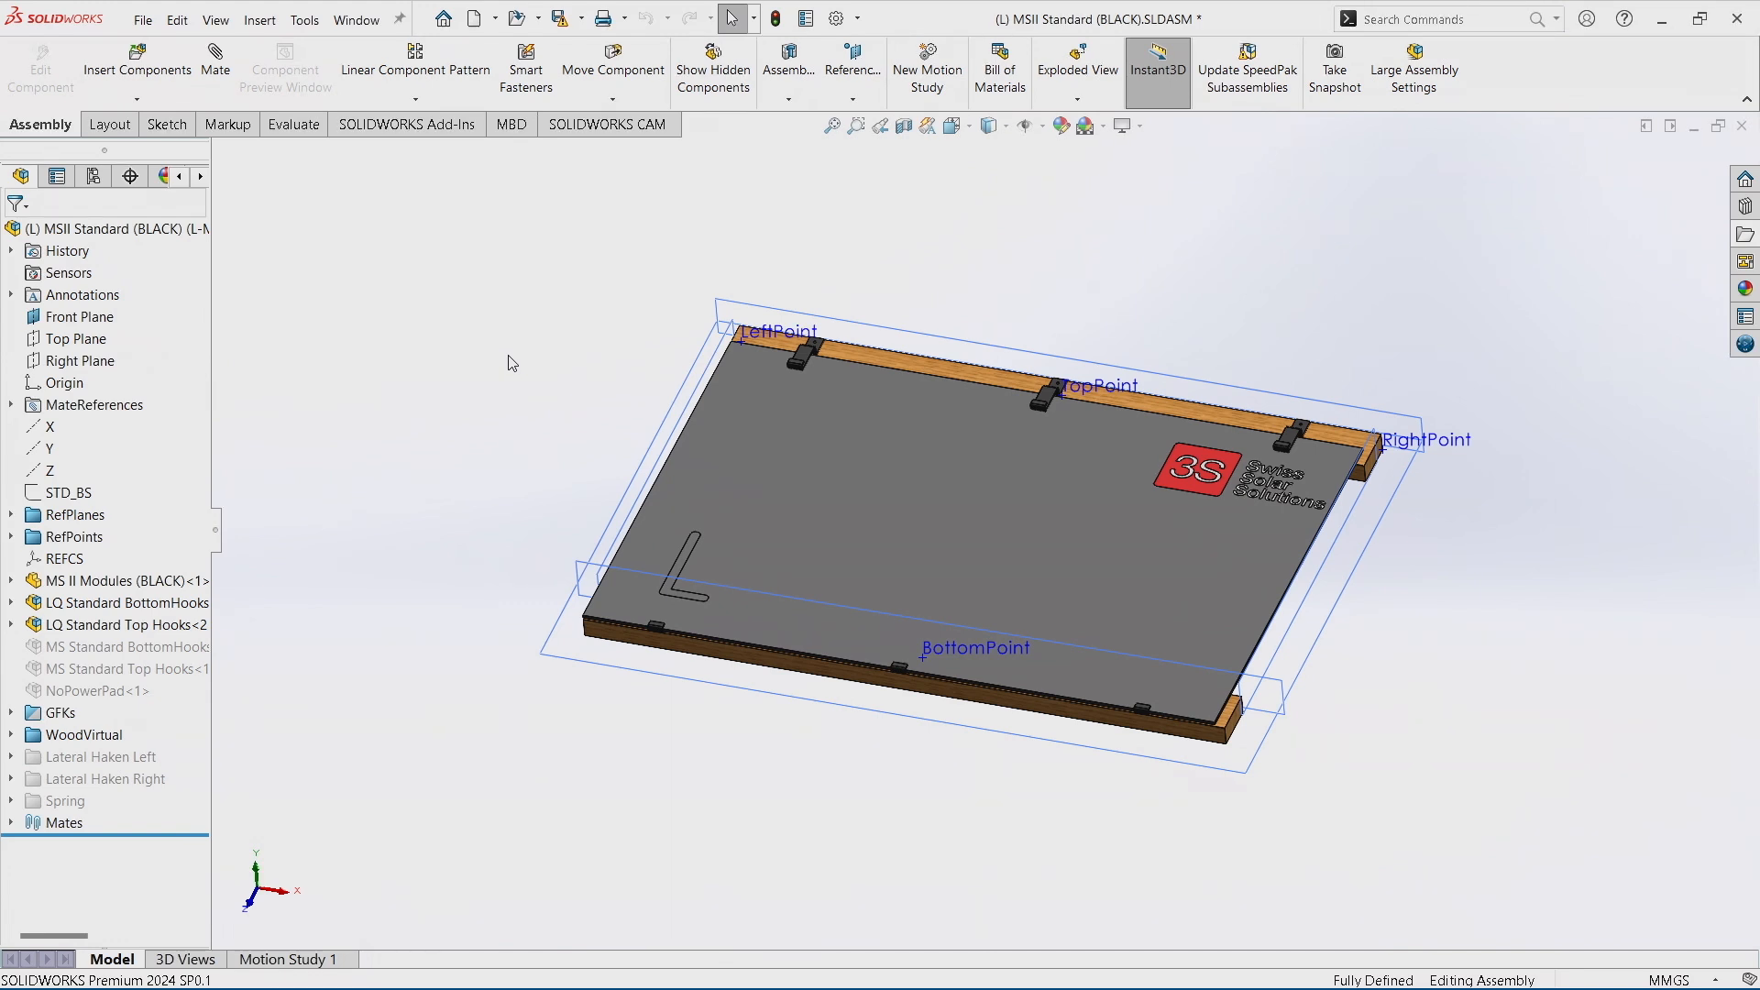
mouse_move(468, 213)
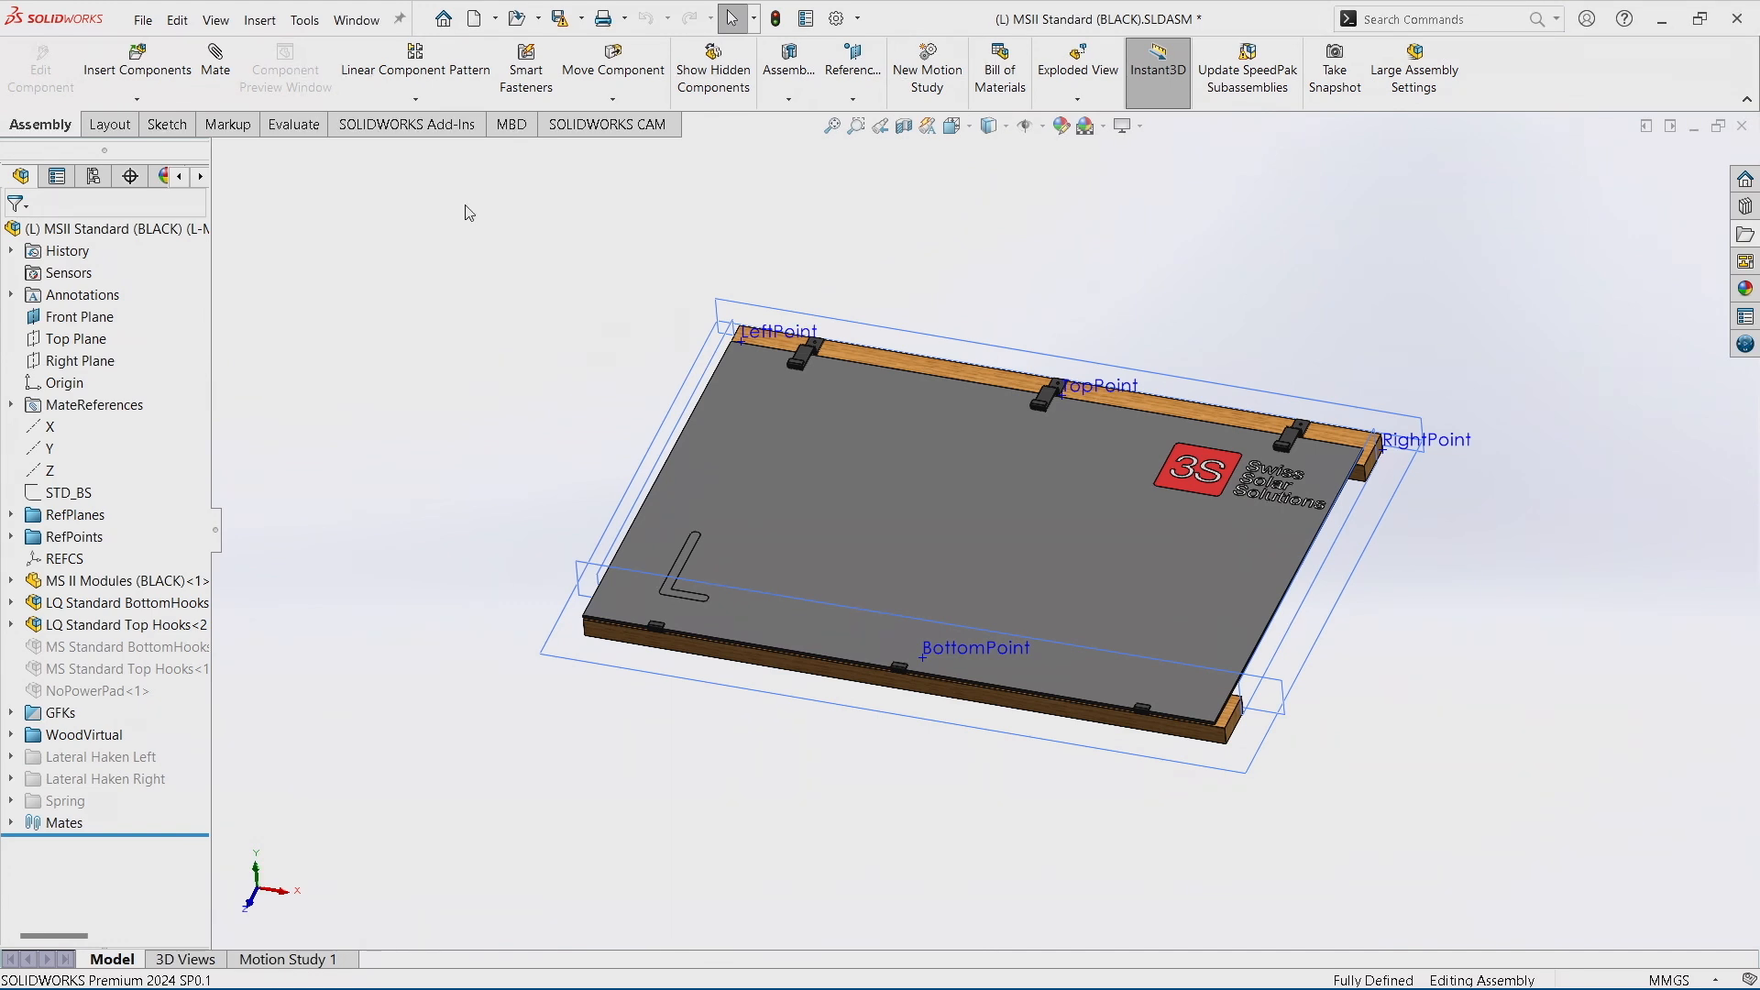
Switch to the Assem2 assembly window to check it.
click(143, 19)
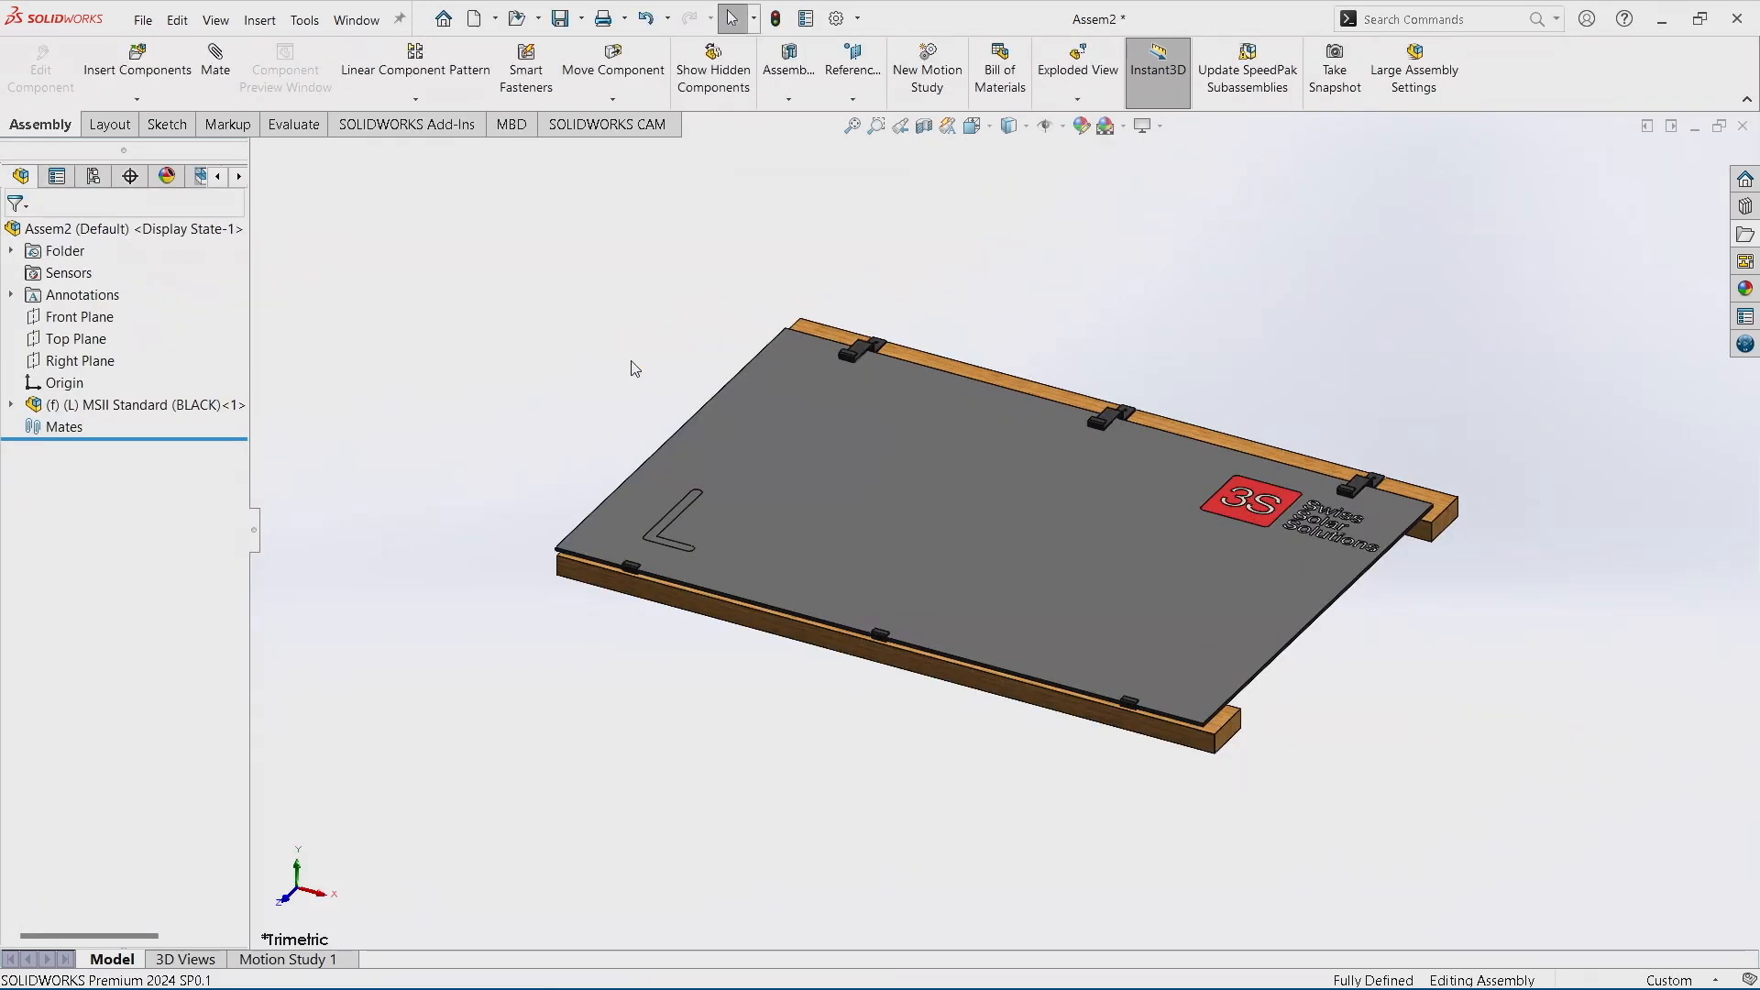
mouse_move(370, 351)
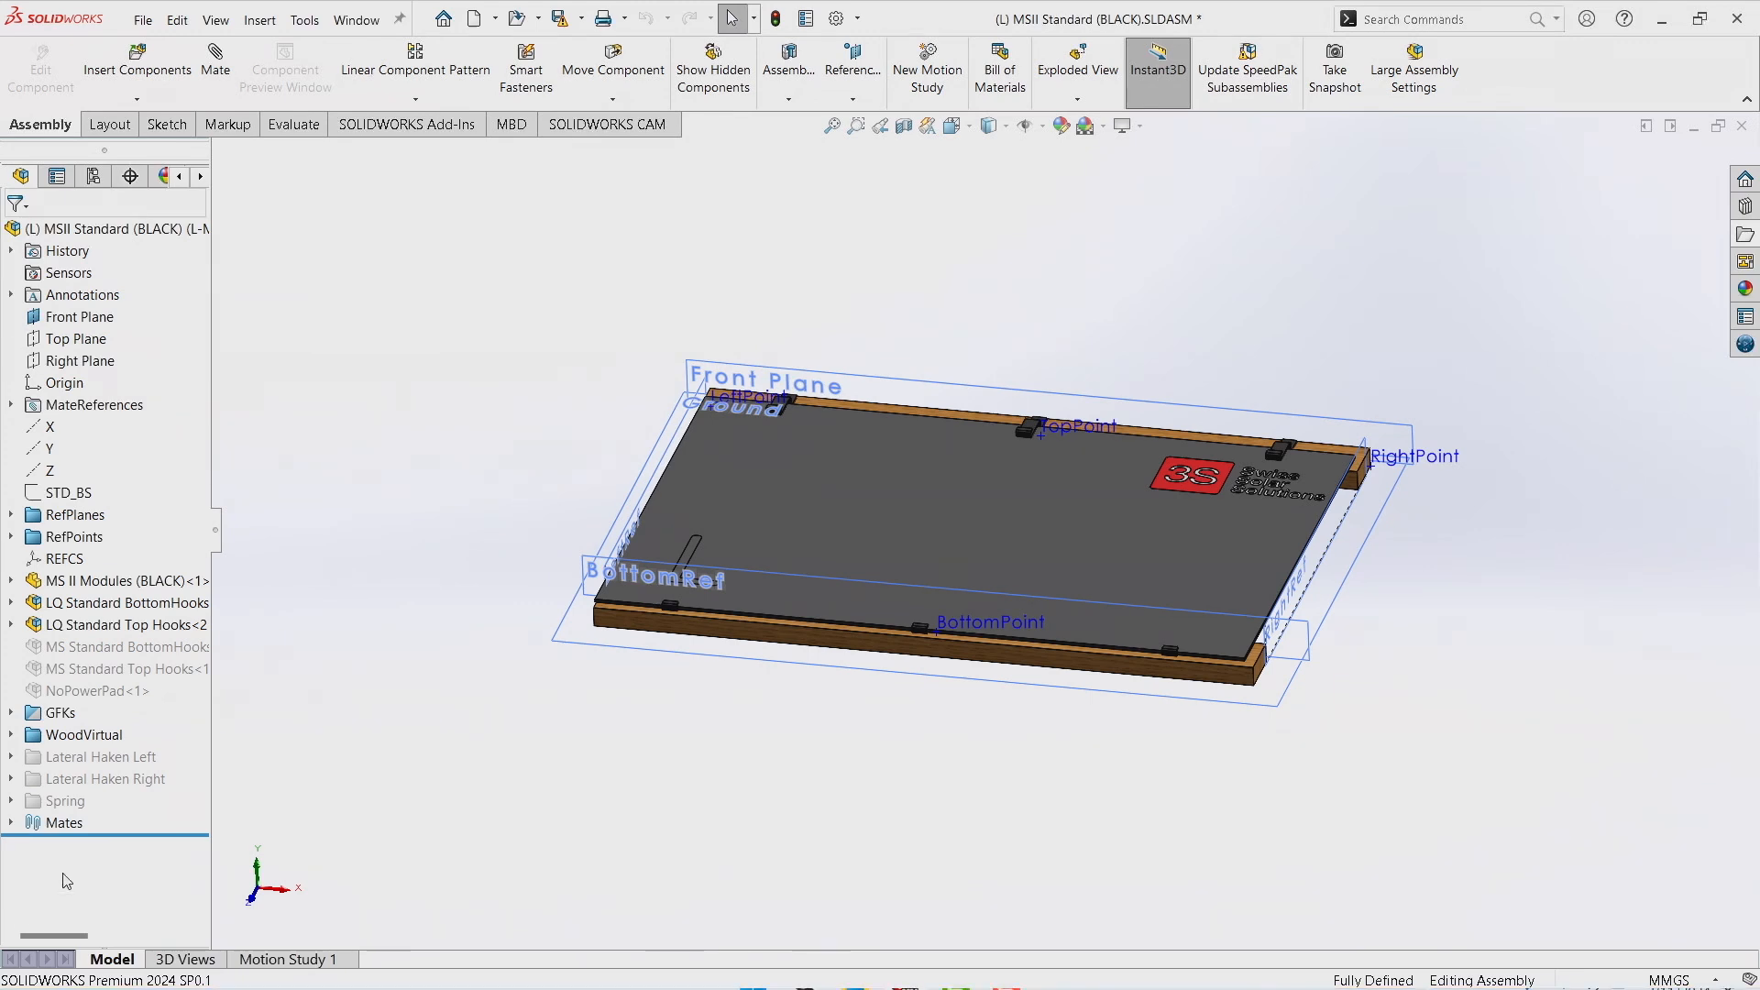
mouse_move(348, 508)
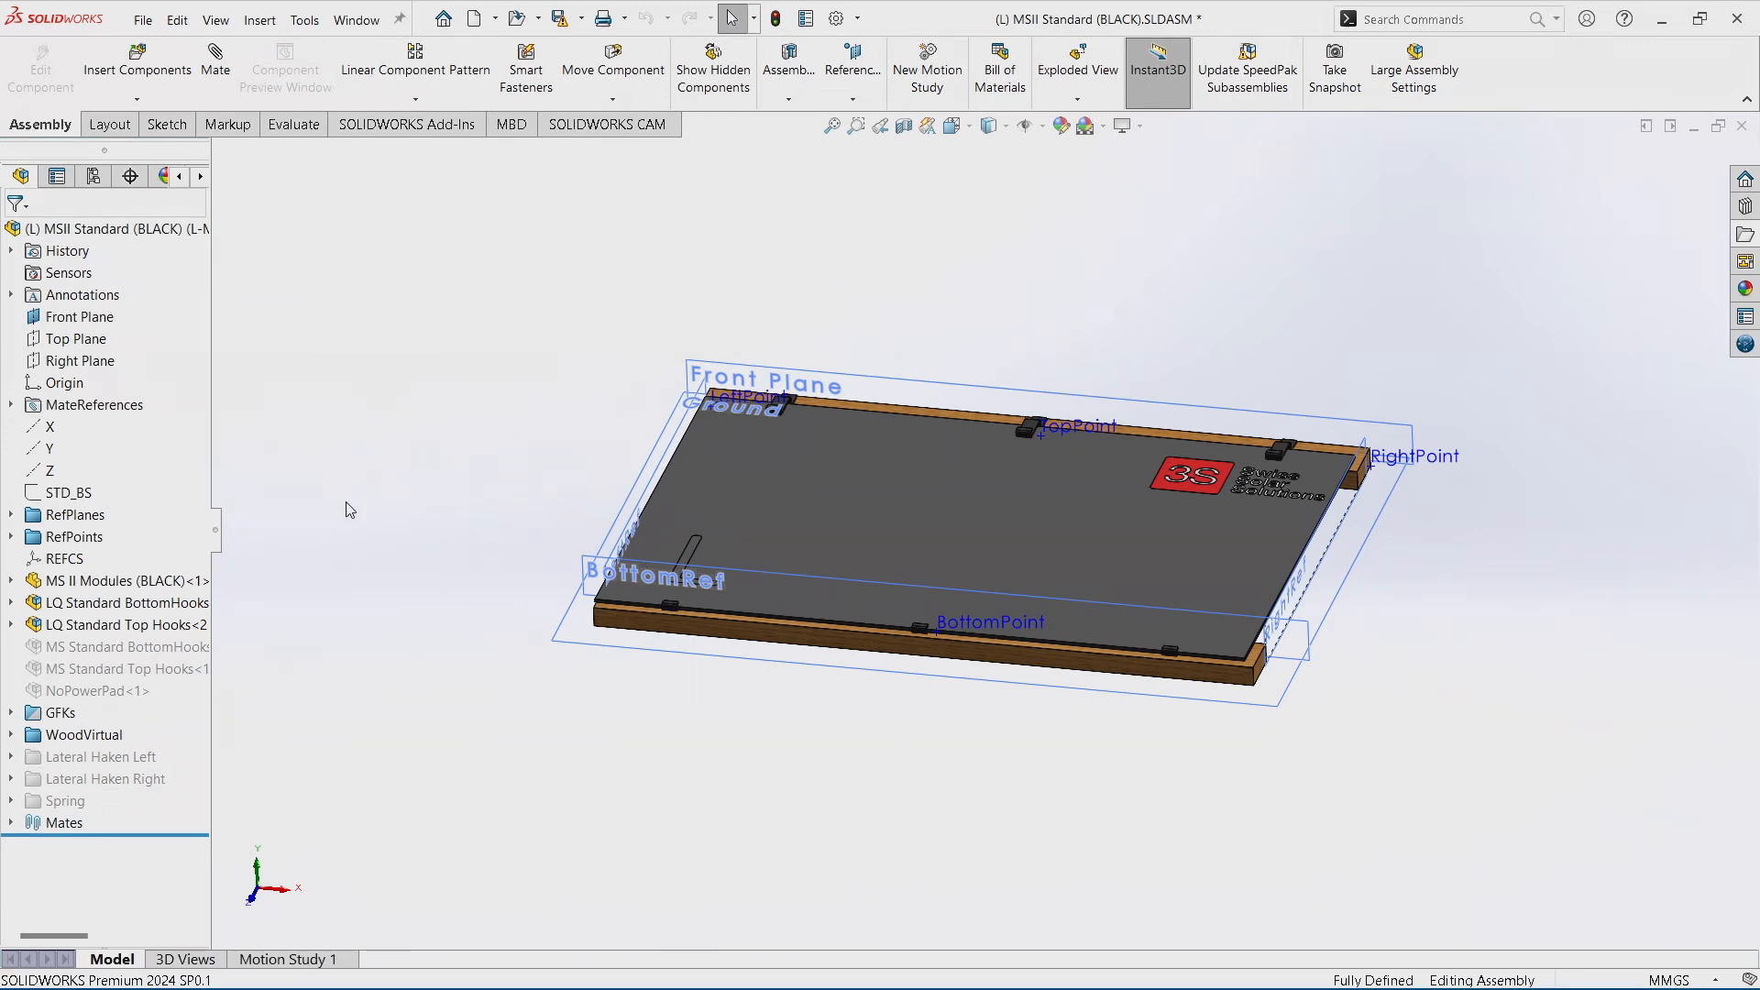
mouse_move(382, 504)
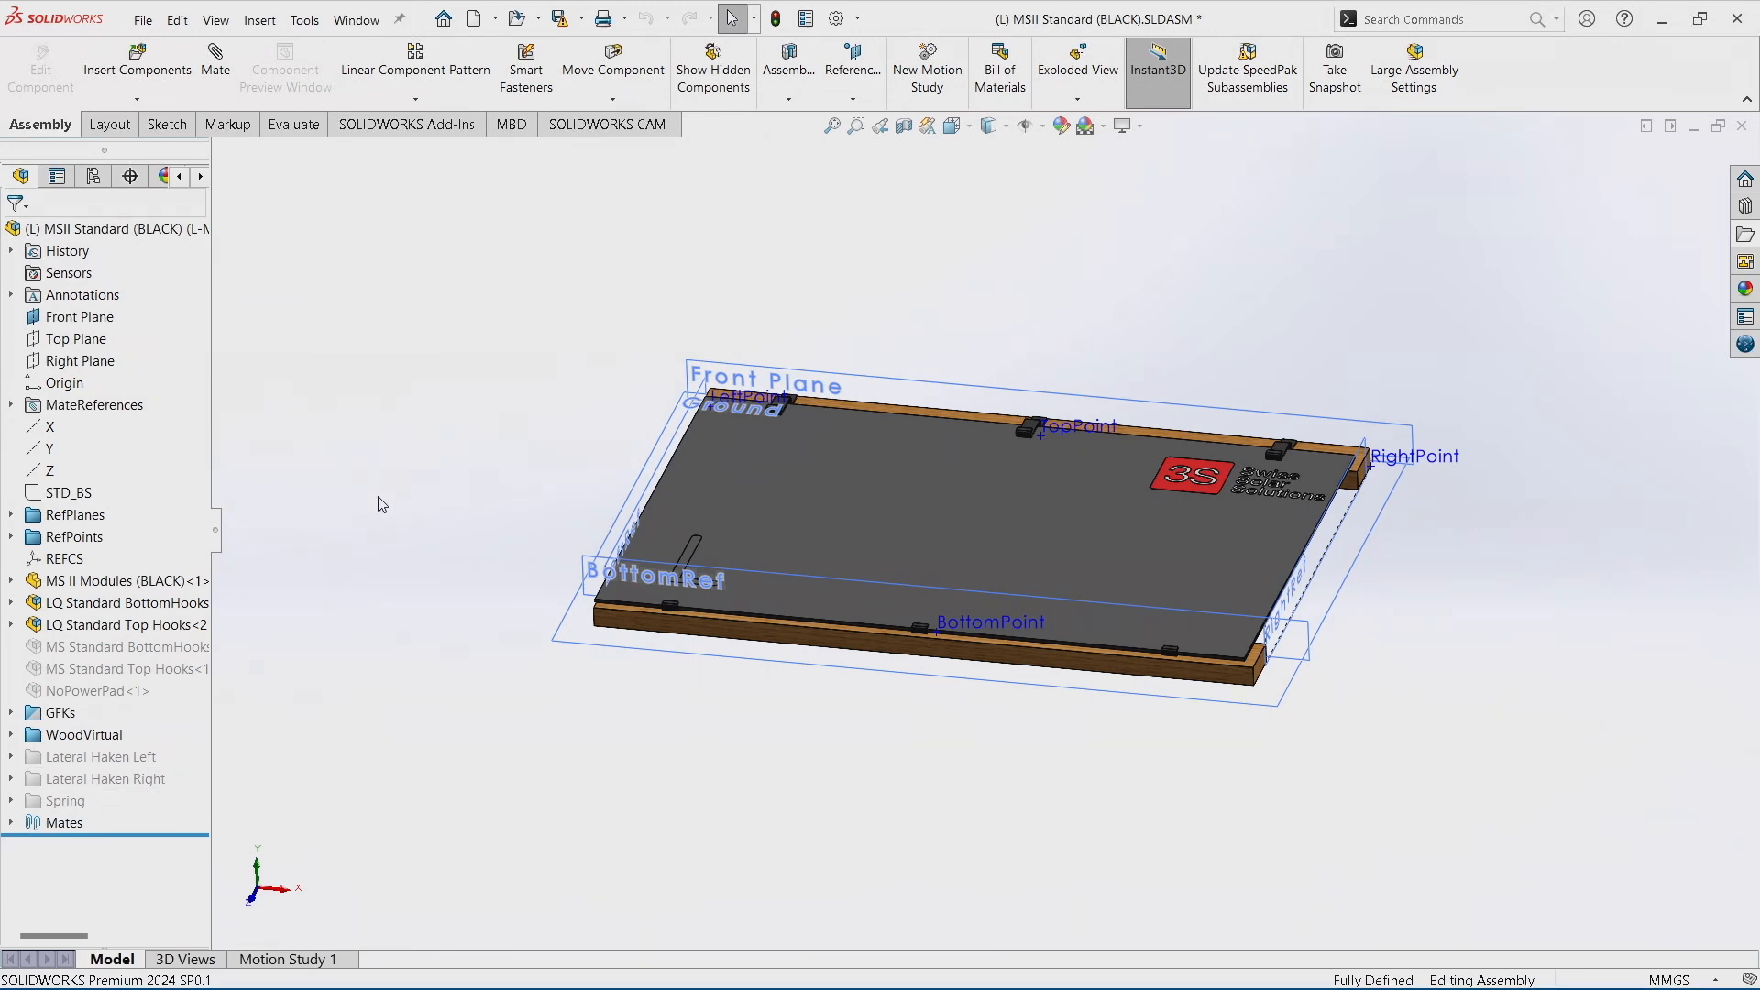
mouse_move(1195, 297)
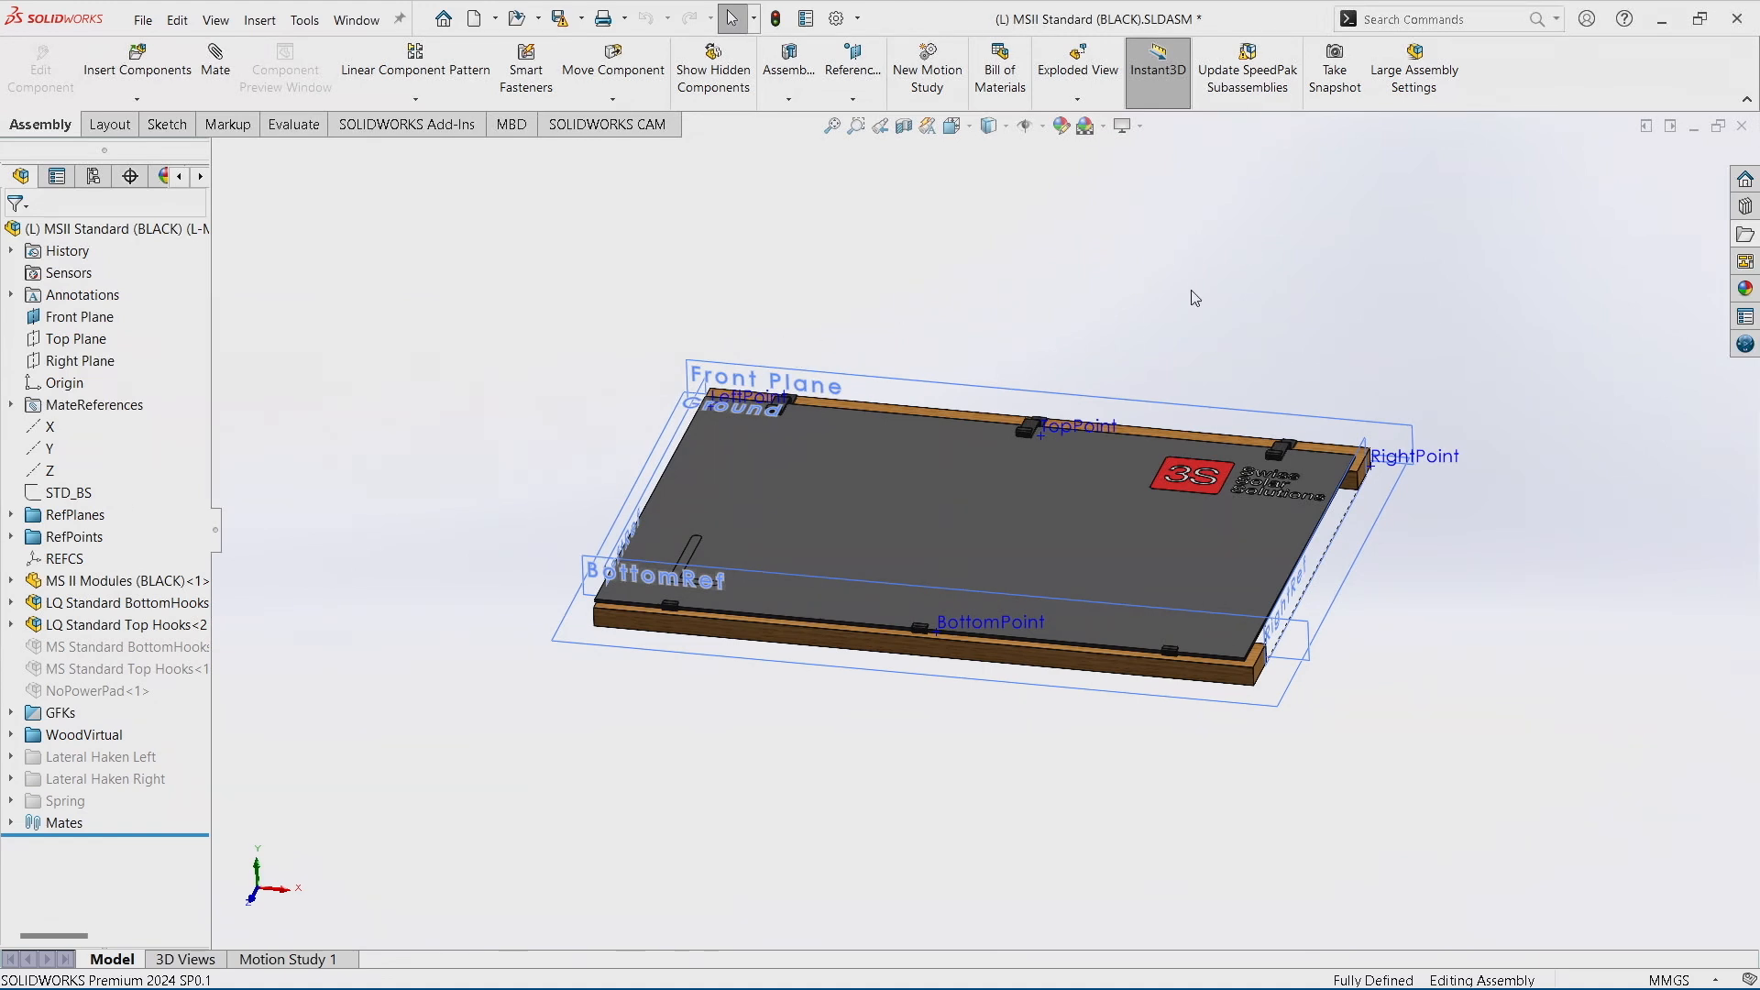
click(1437, 18)
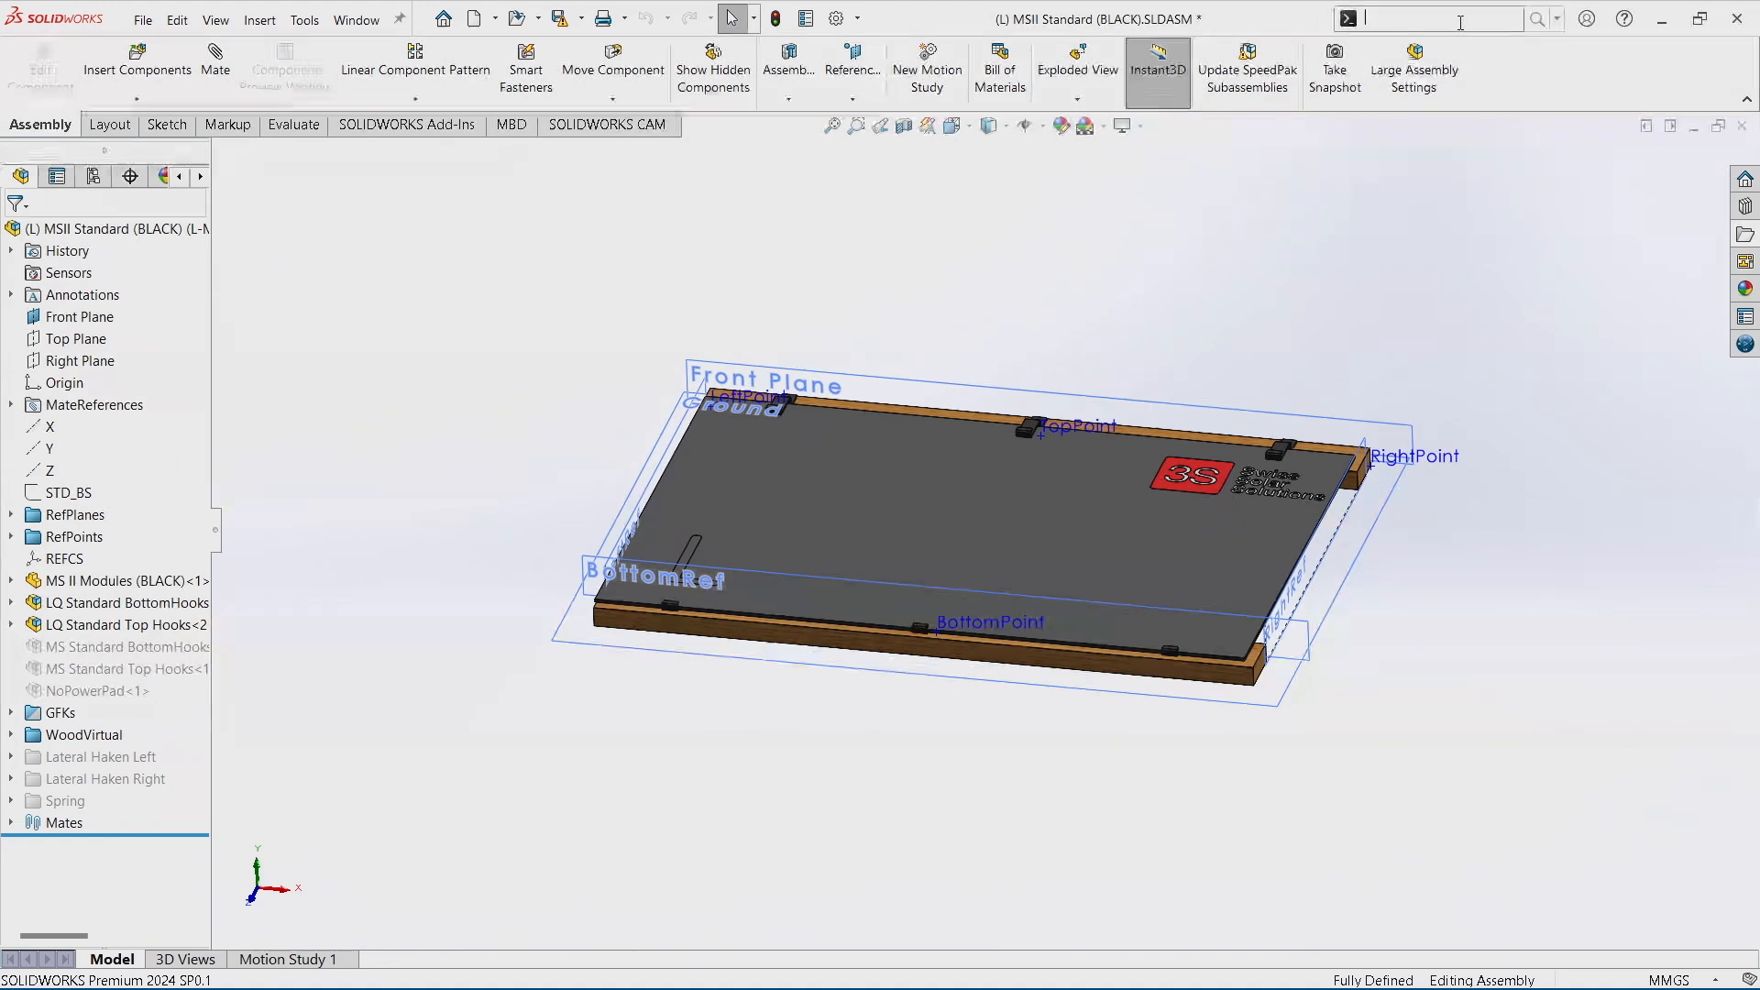
text(g)
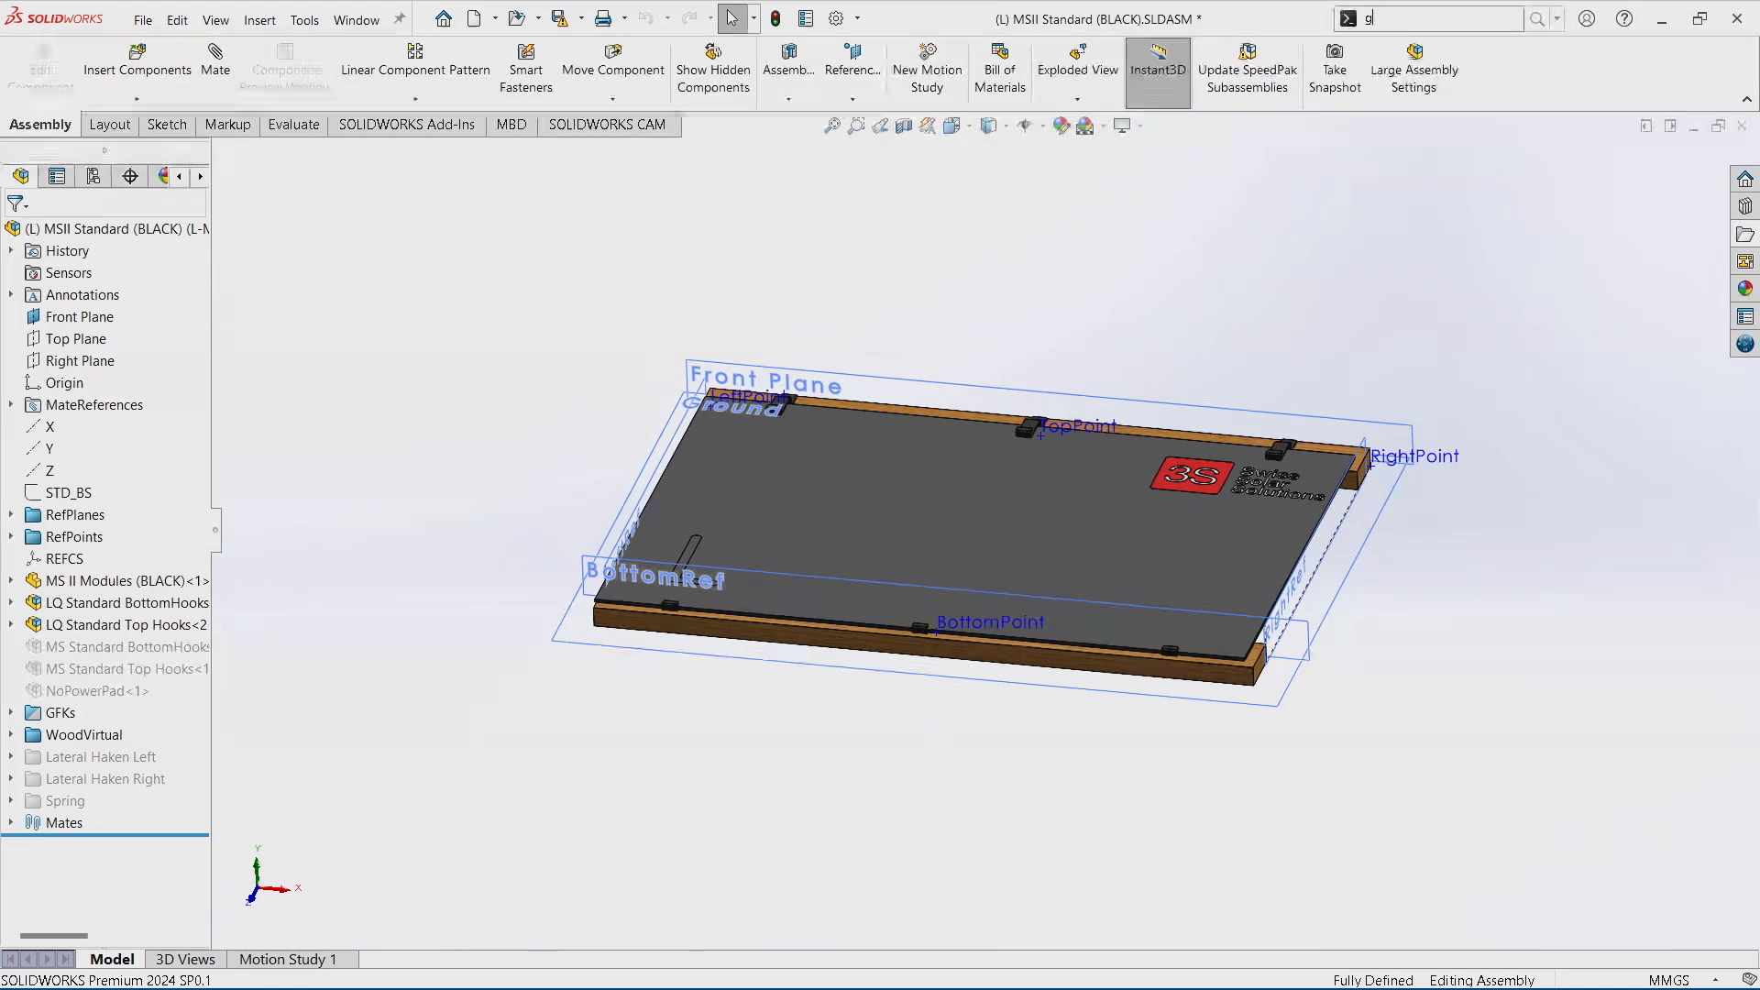
text(round)
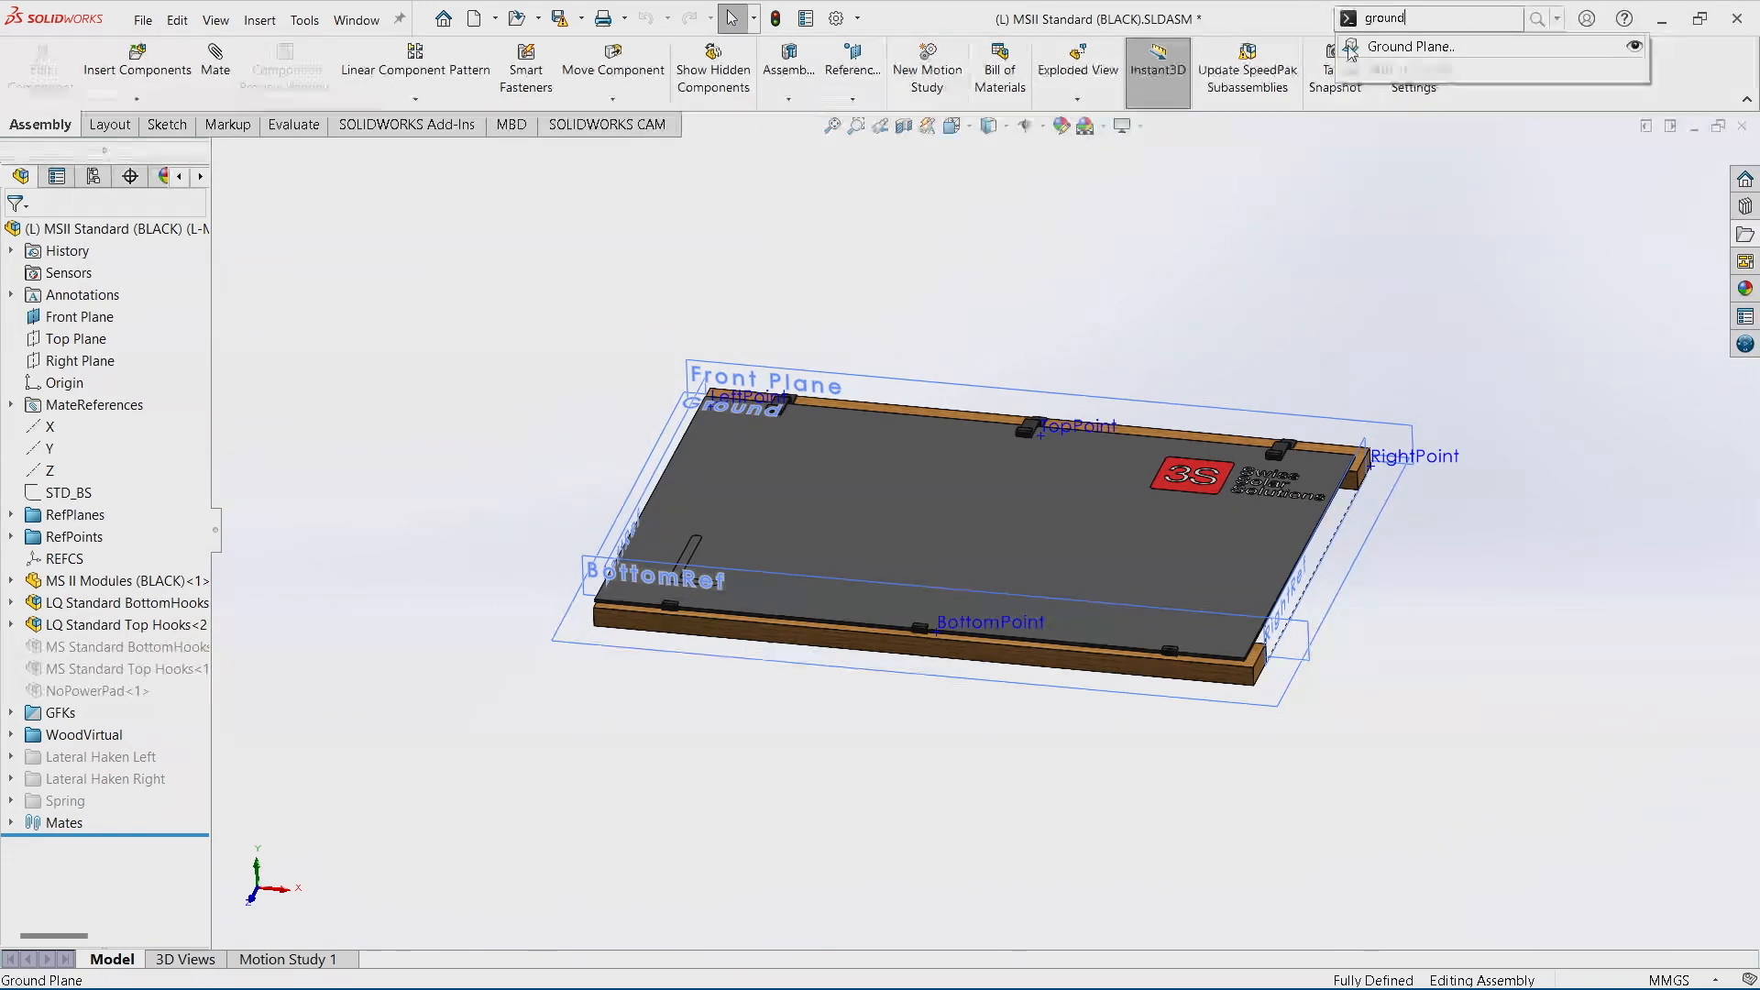
click(1410, 46)
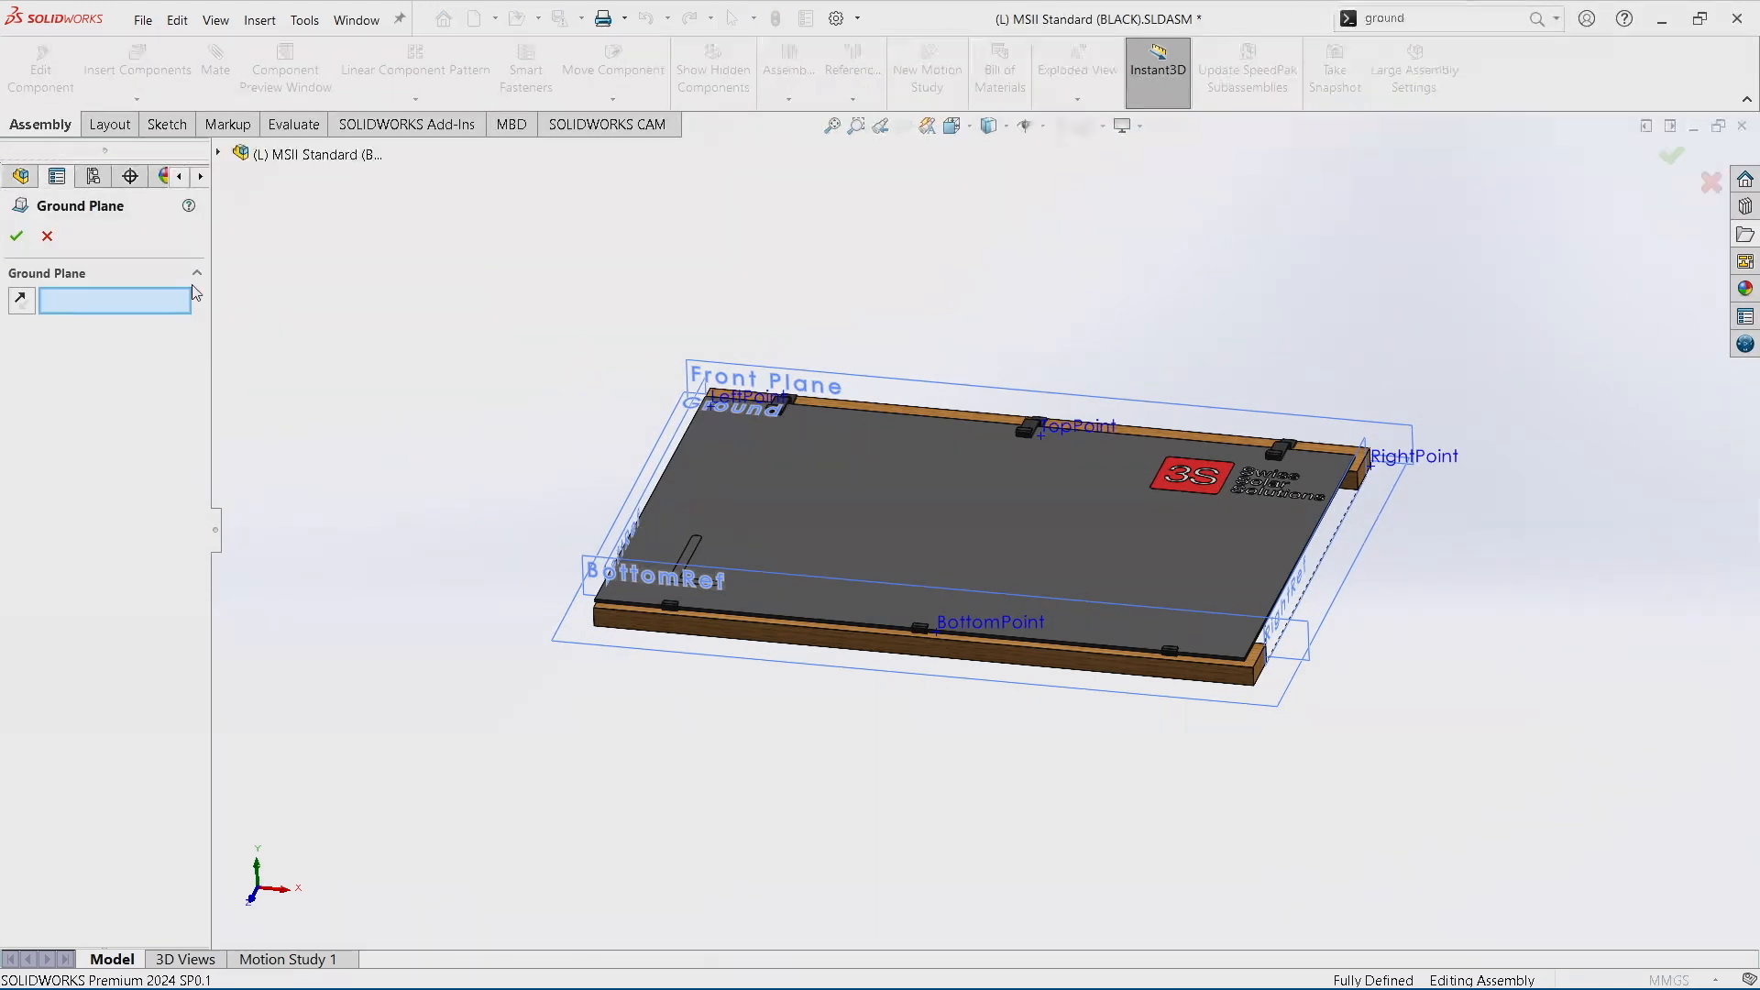
click(216, 154)
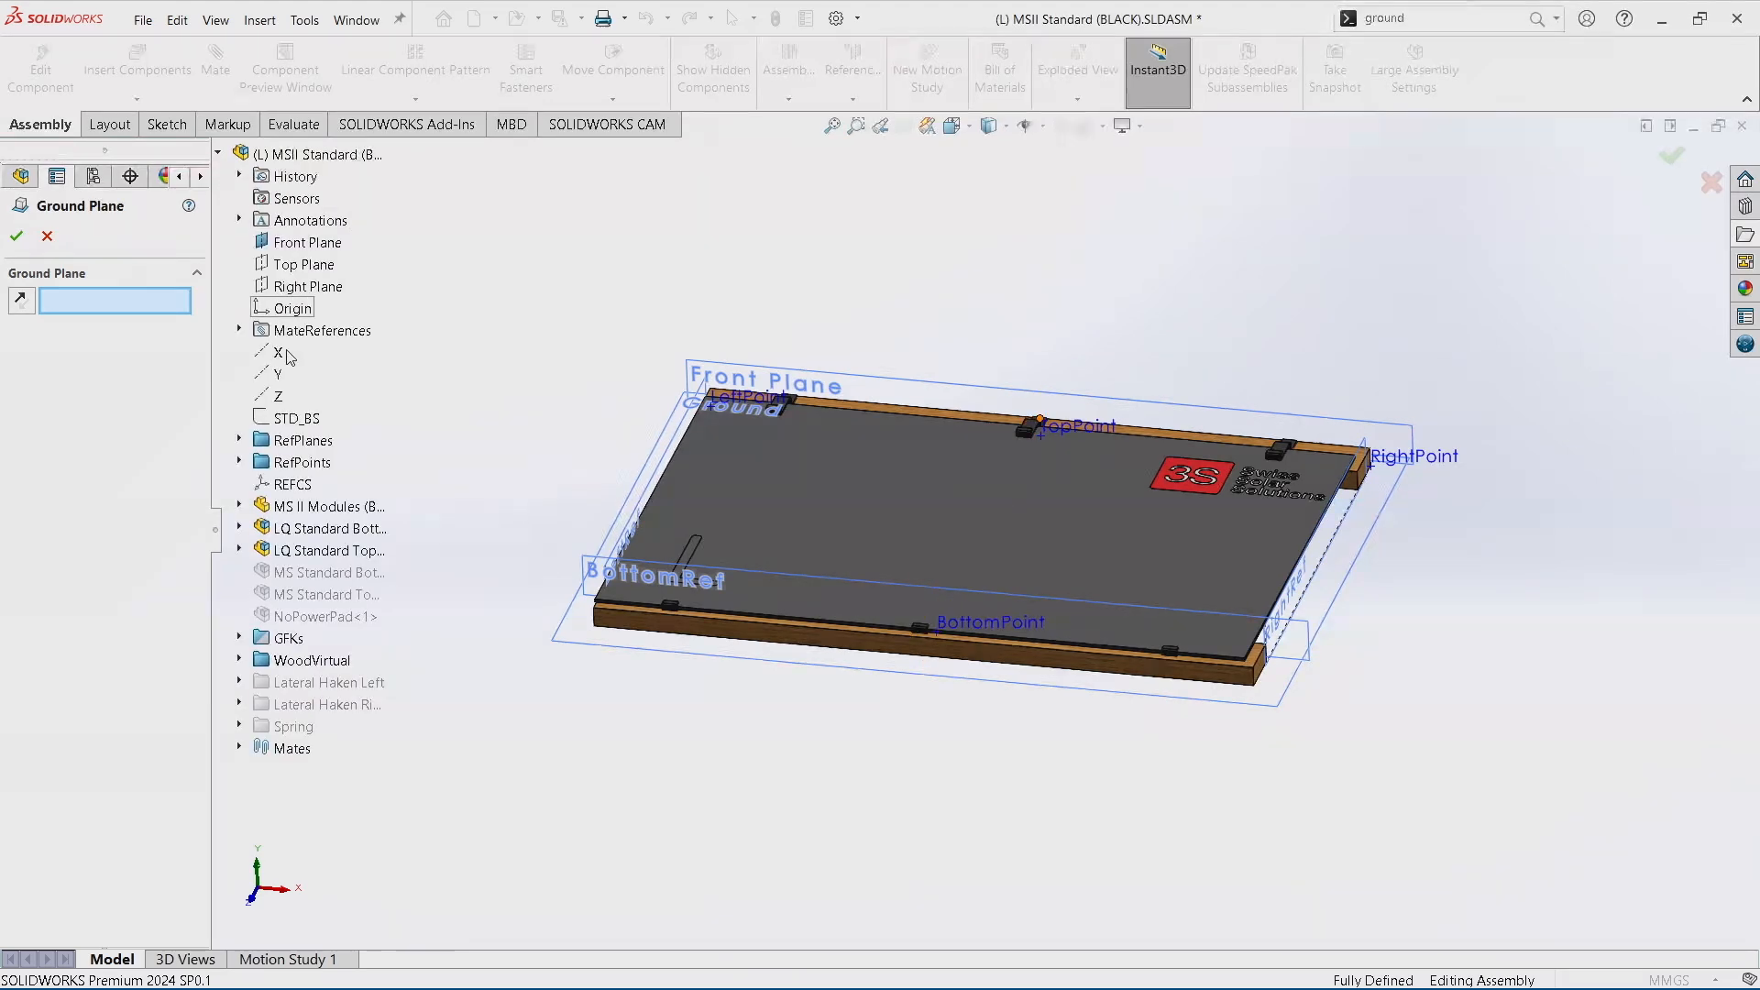
click(238, 440)
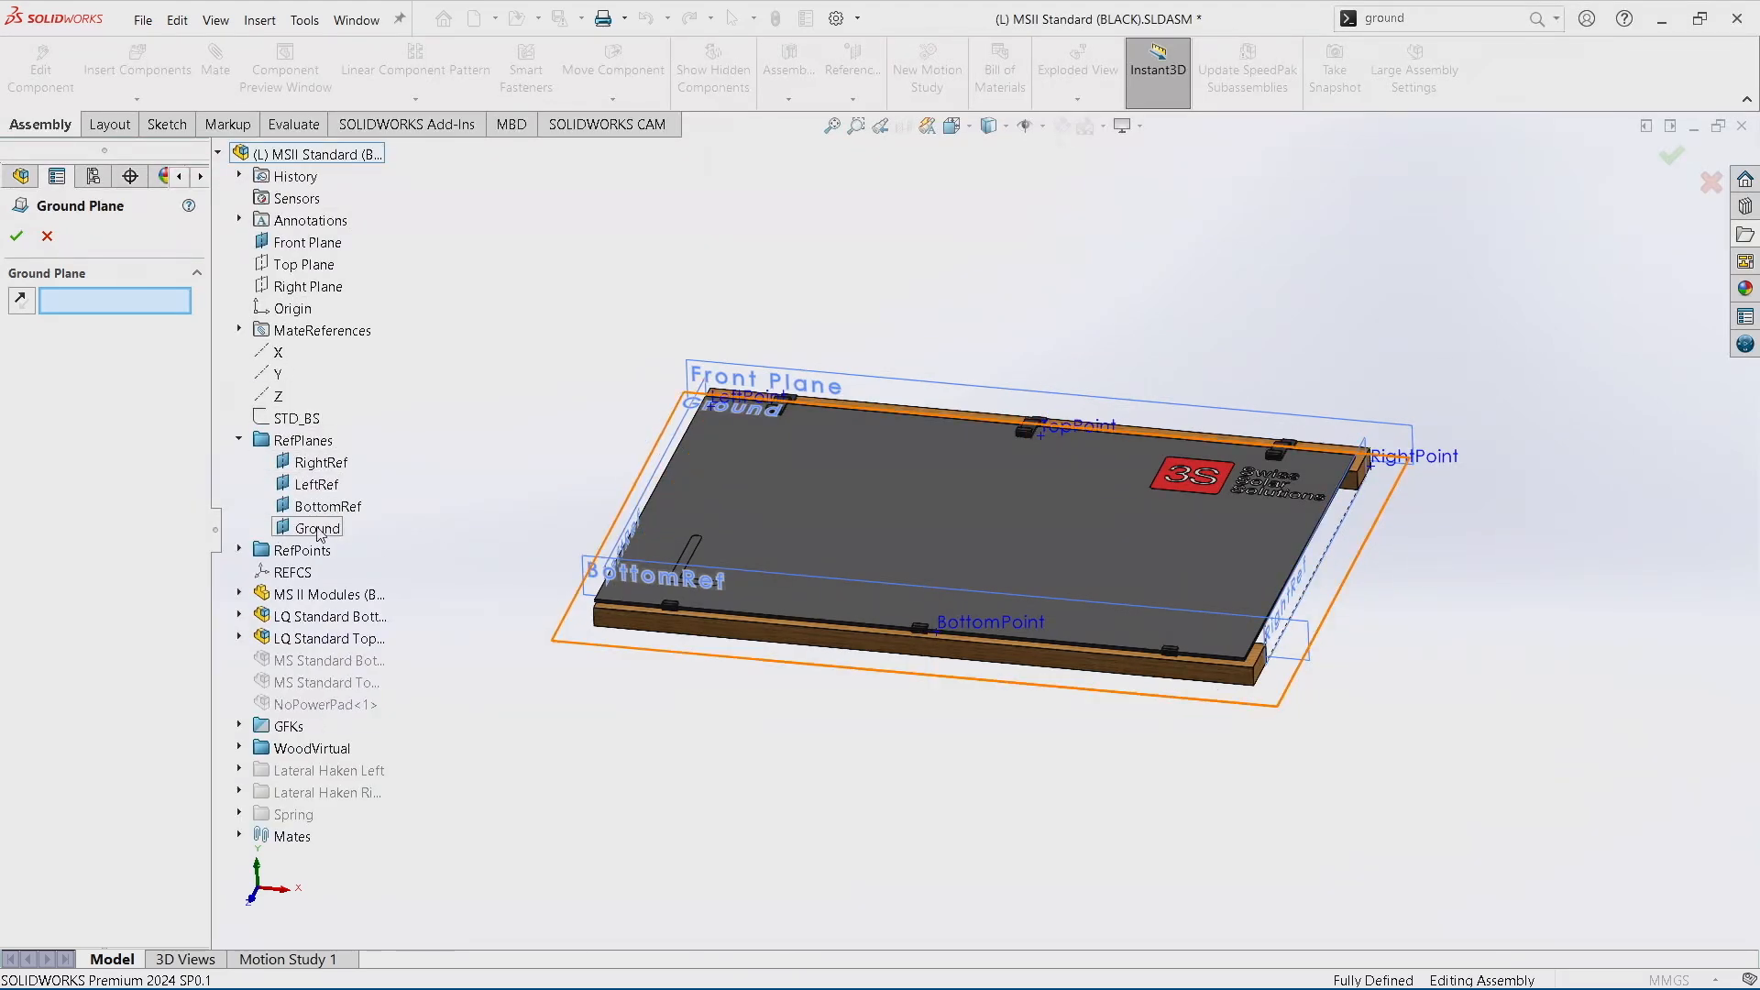
click(16, 236)
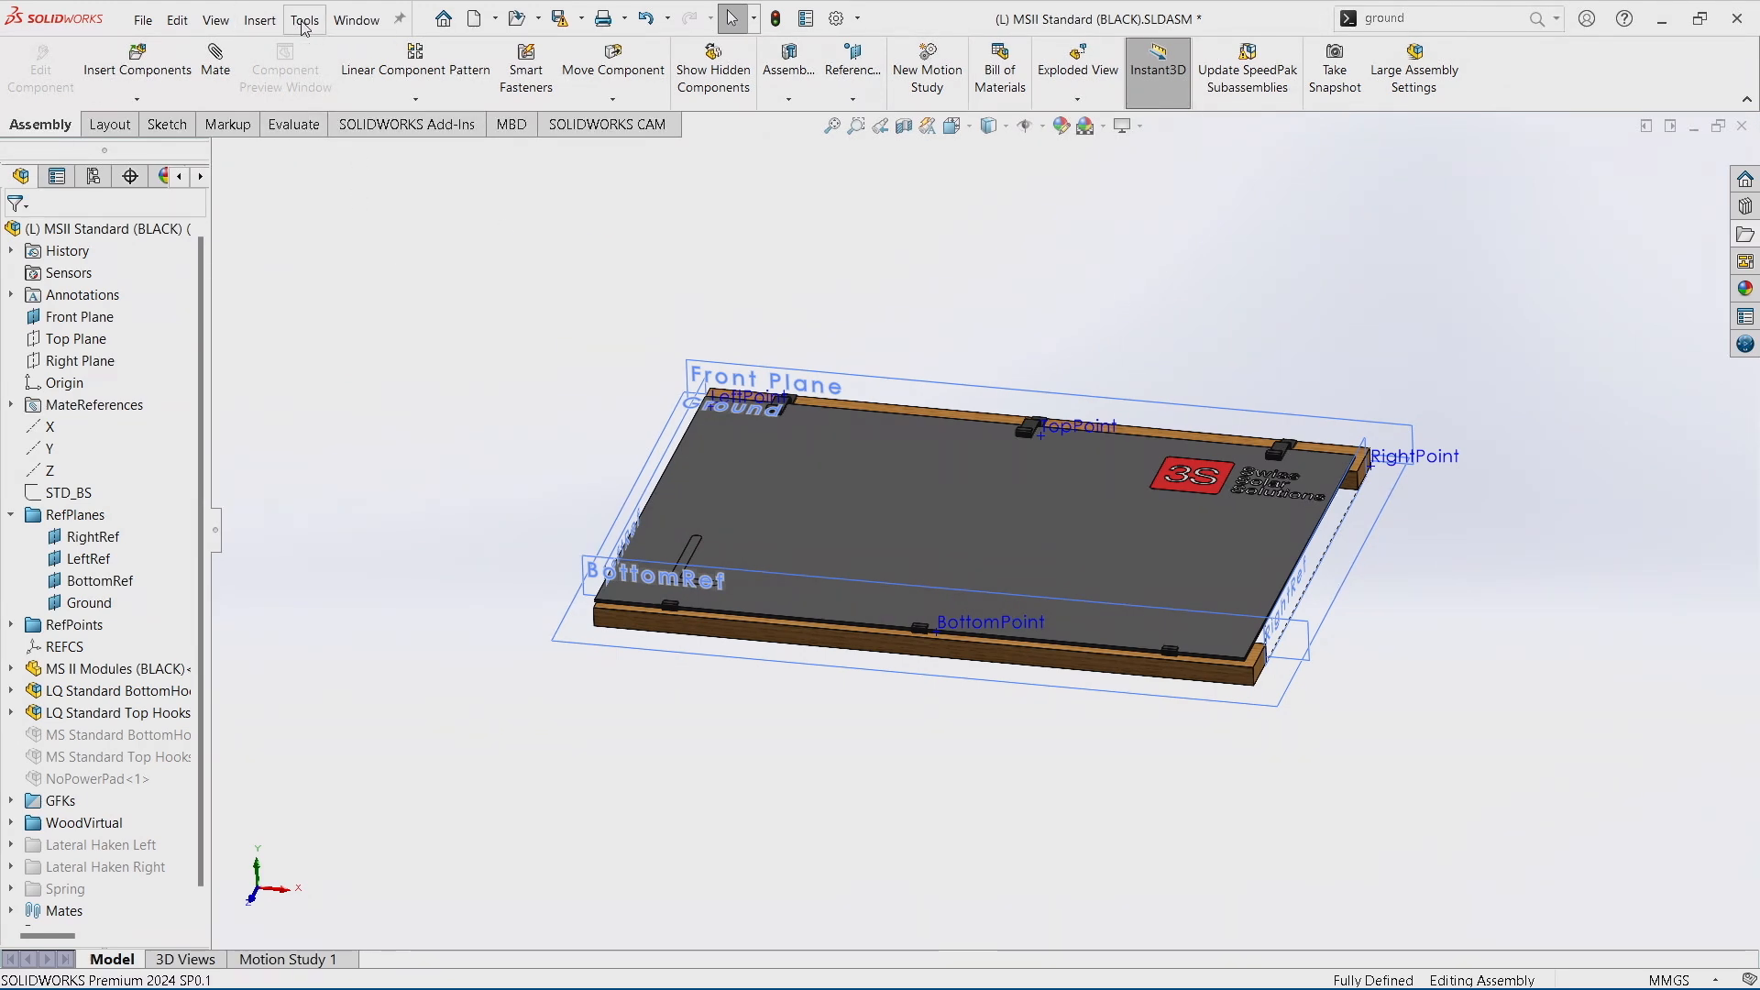
Launch Asset Publisher from Tools, set Ground as ground plane and TopPoint as Connector1's point.
click(305, 18)
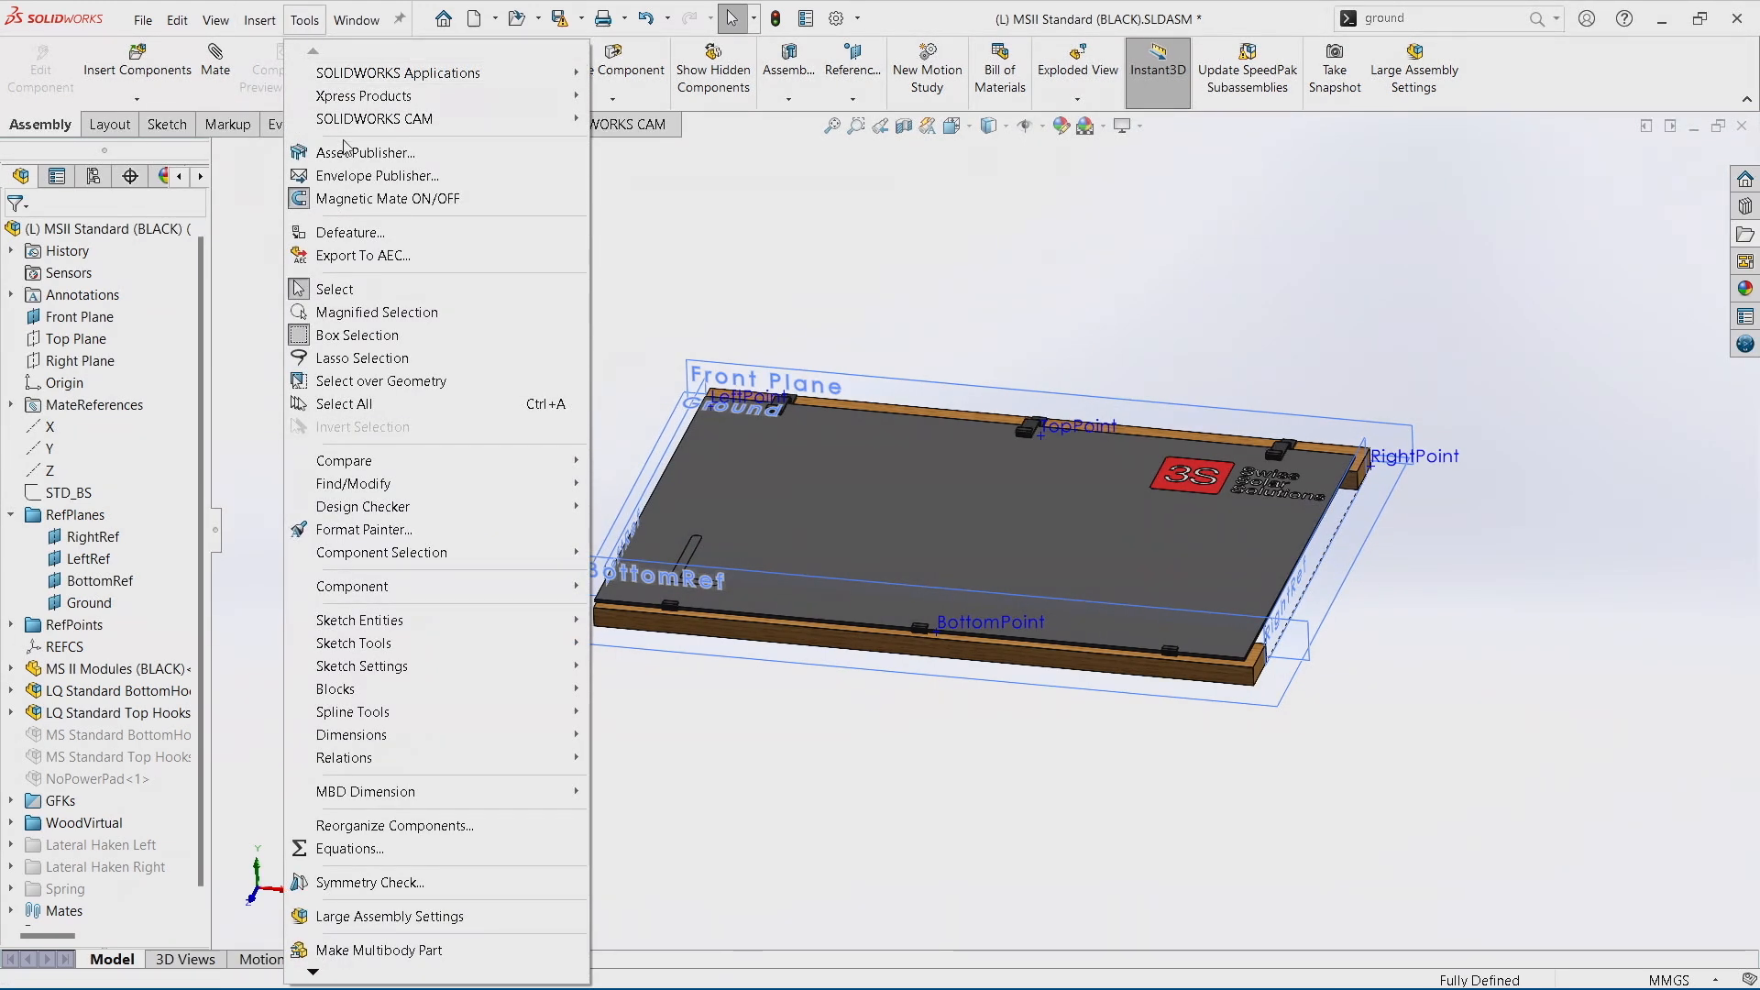
click(363, 152)
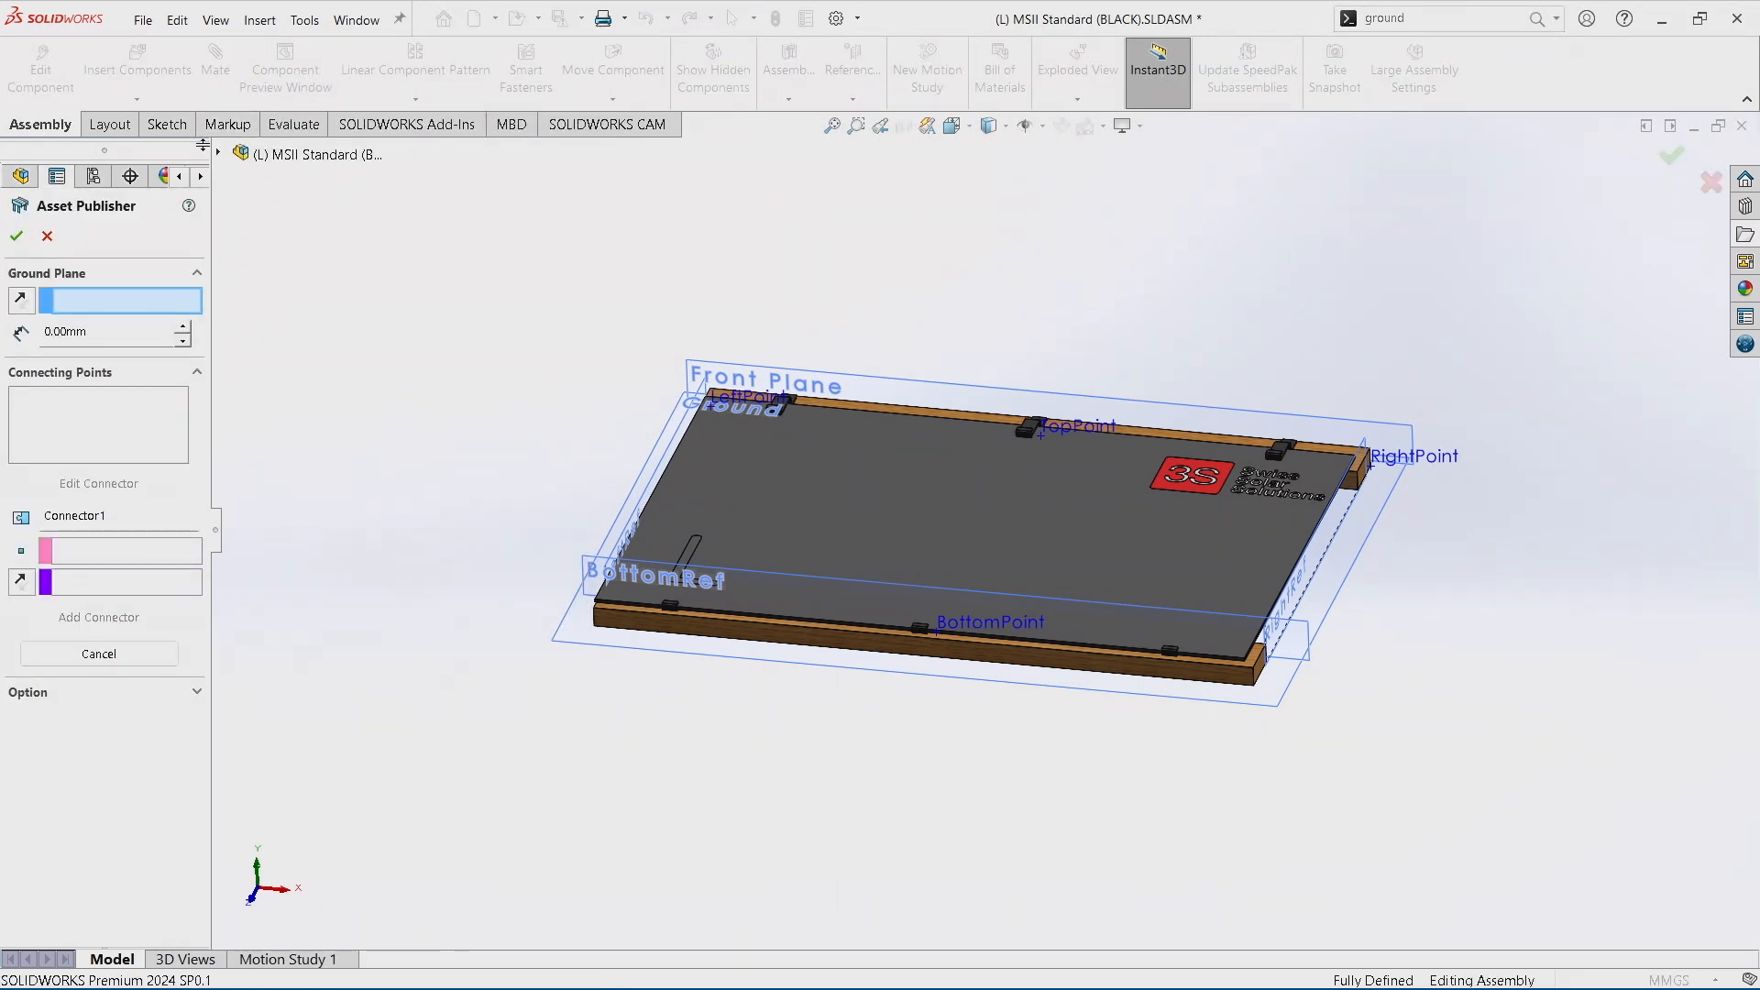
click(238, 154)
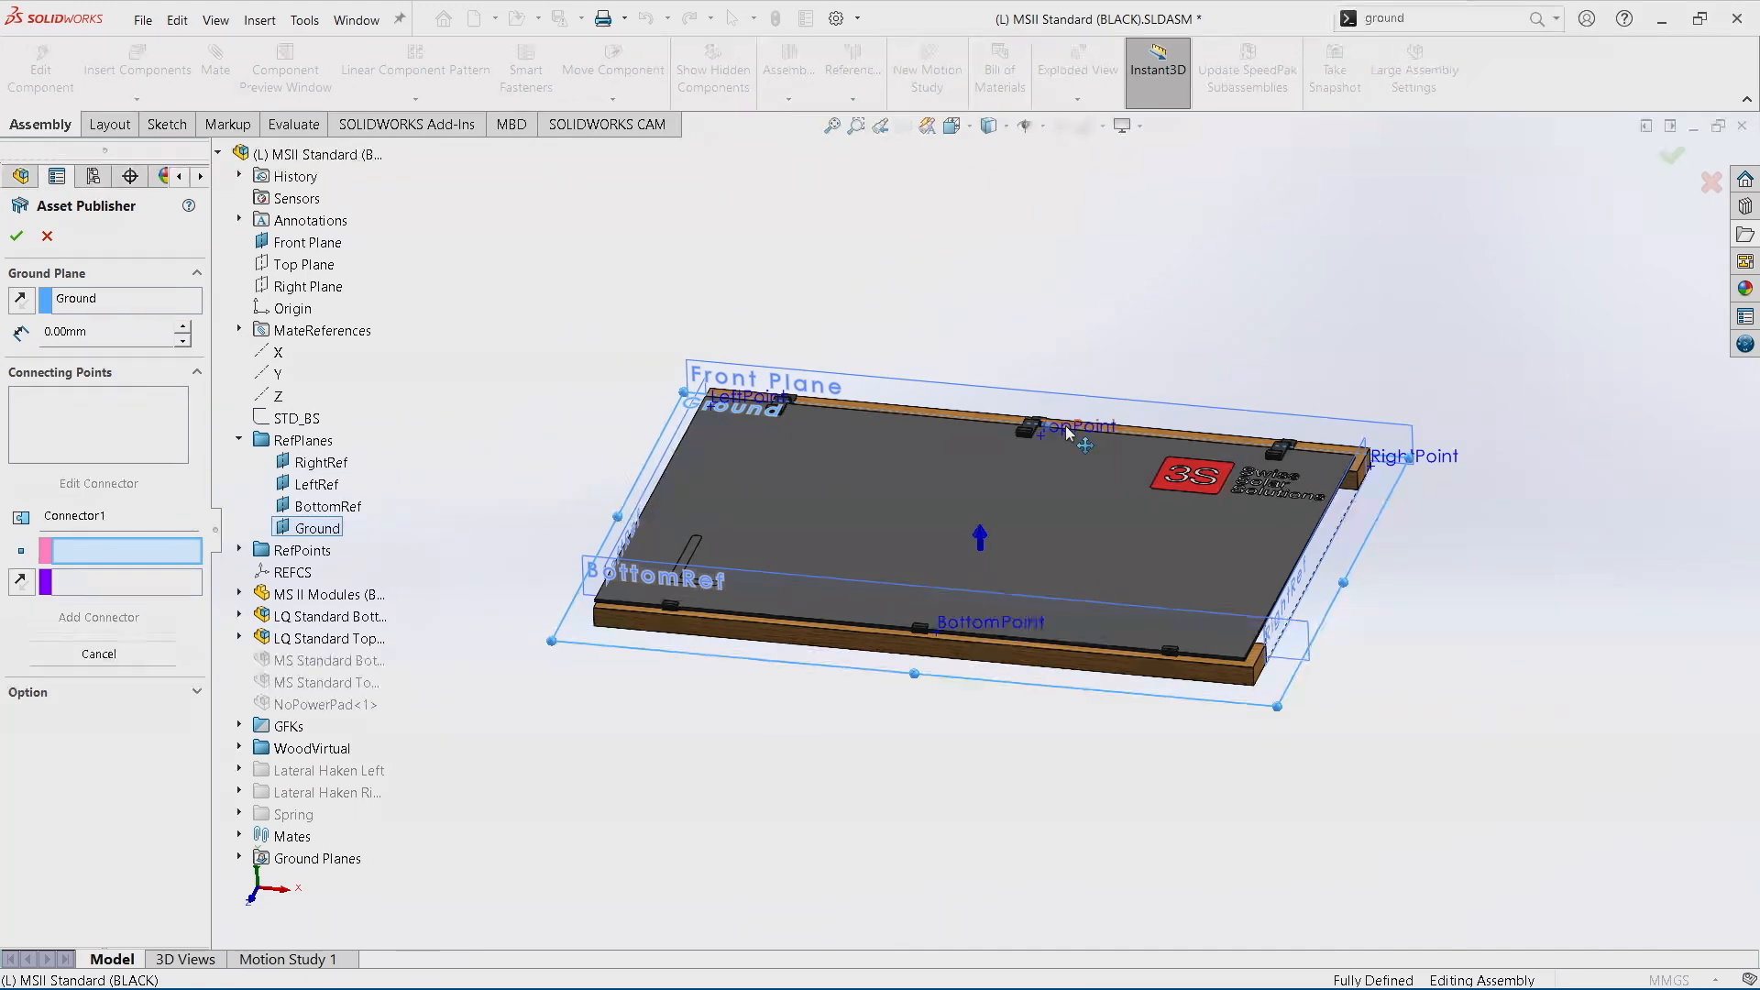
mouse_move(1067, 438)
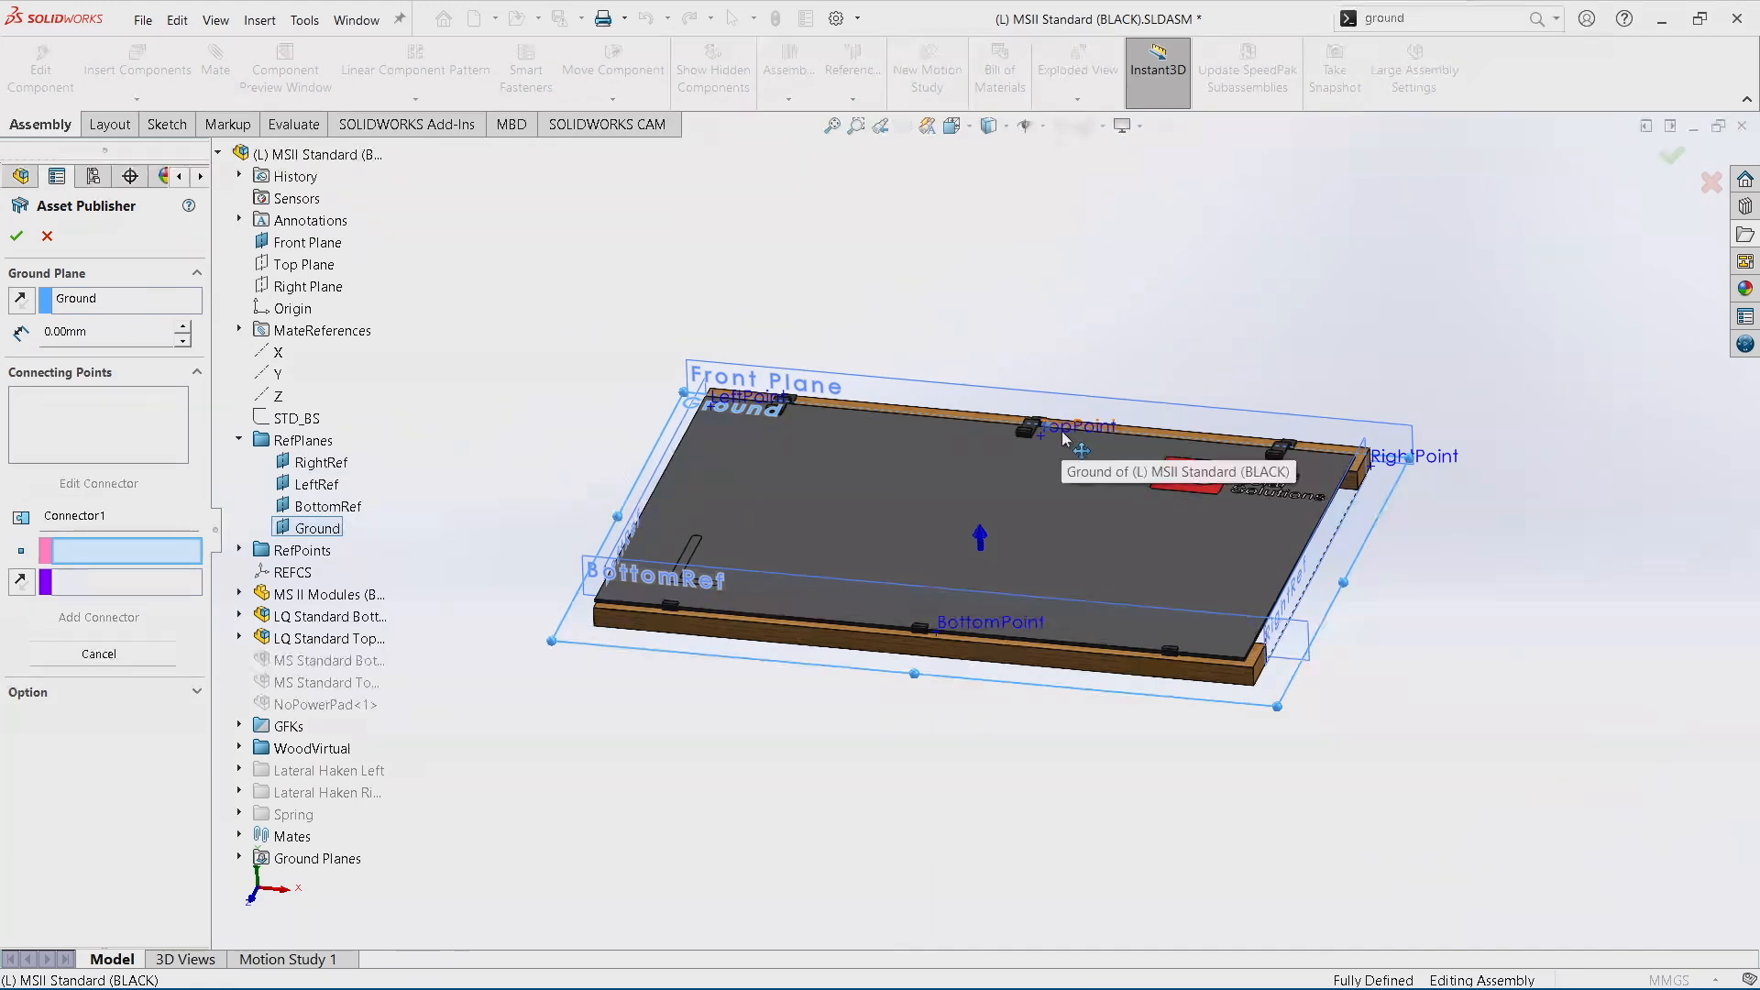
click(1078, 427)
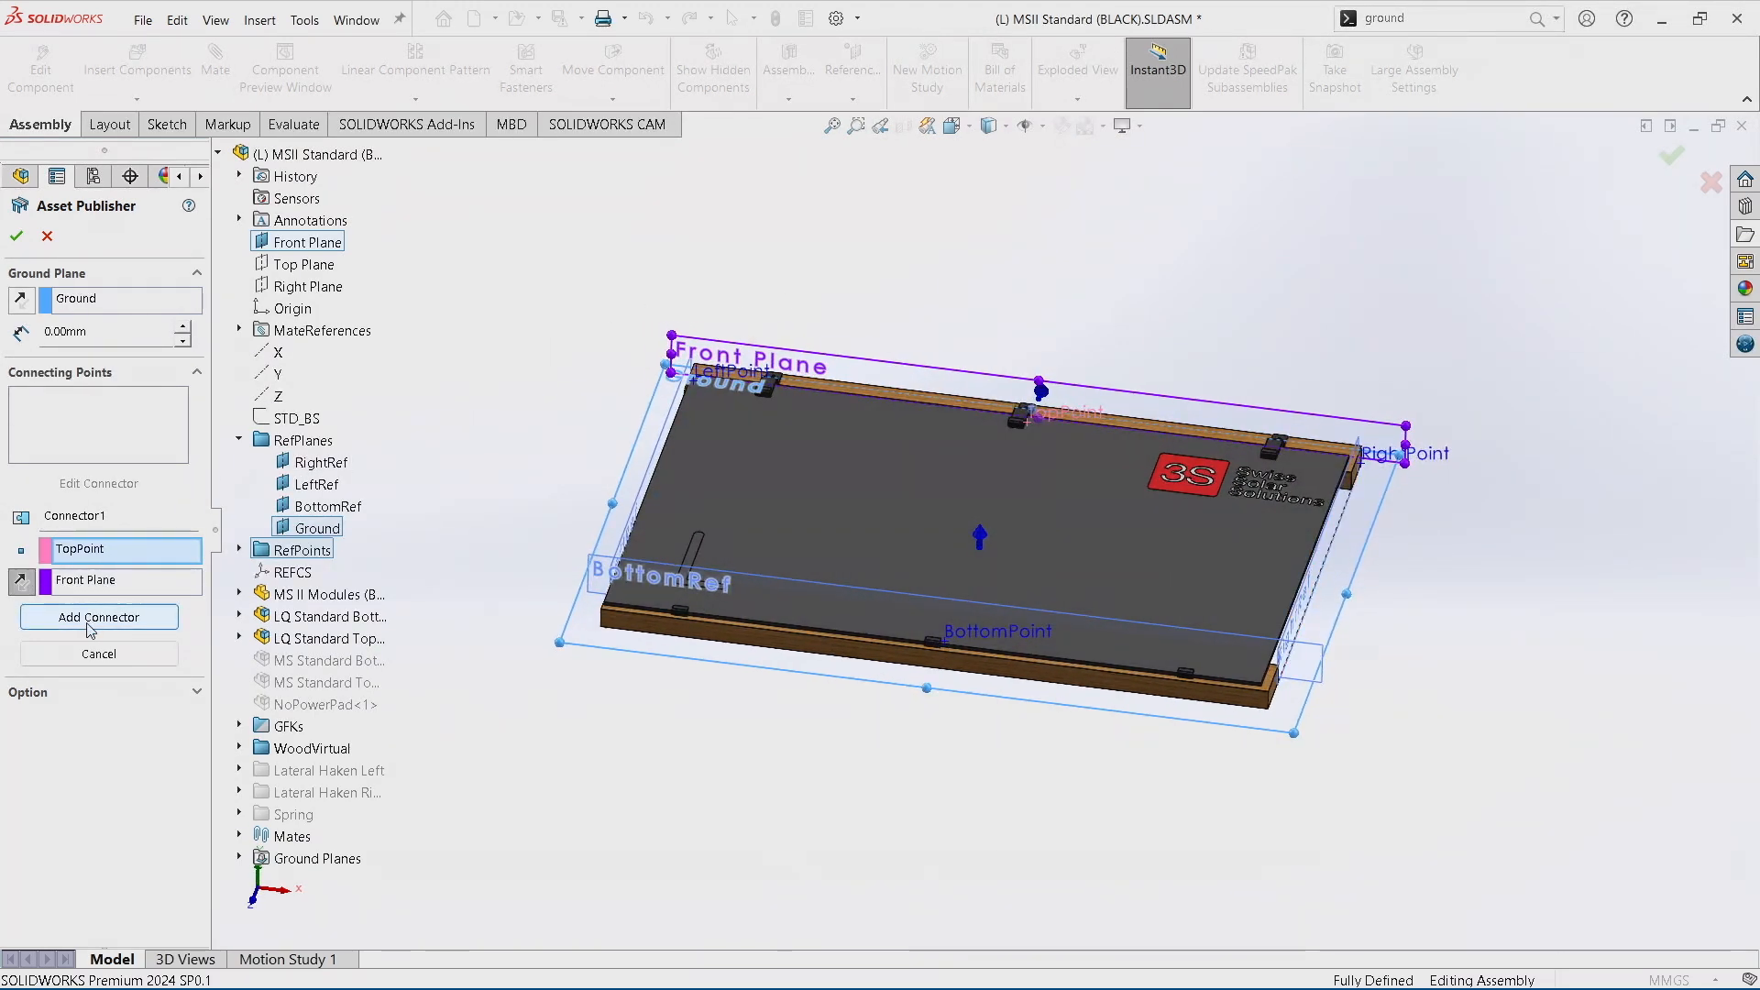
Add connectors at RightPoint/RightRef, LeftPoint/LeftRef and BottomPoint/BottomRef.
click(99, 616)
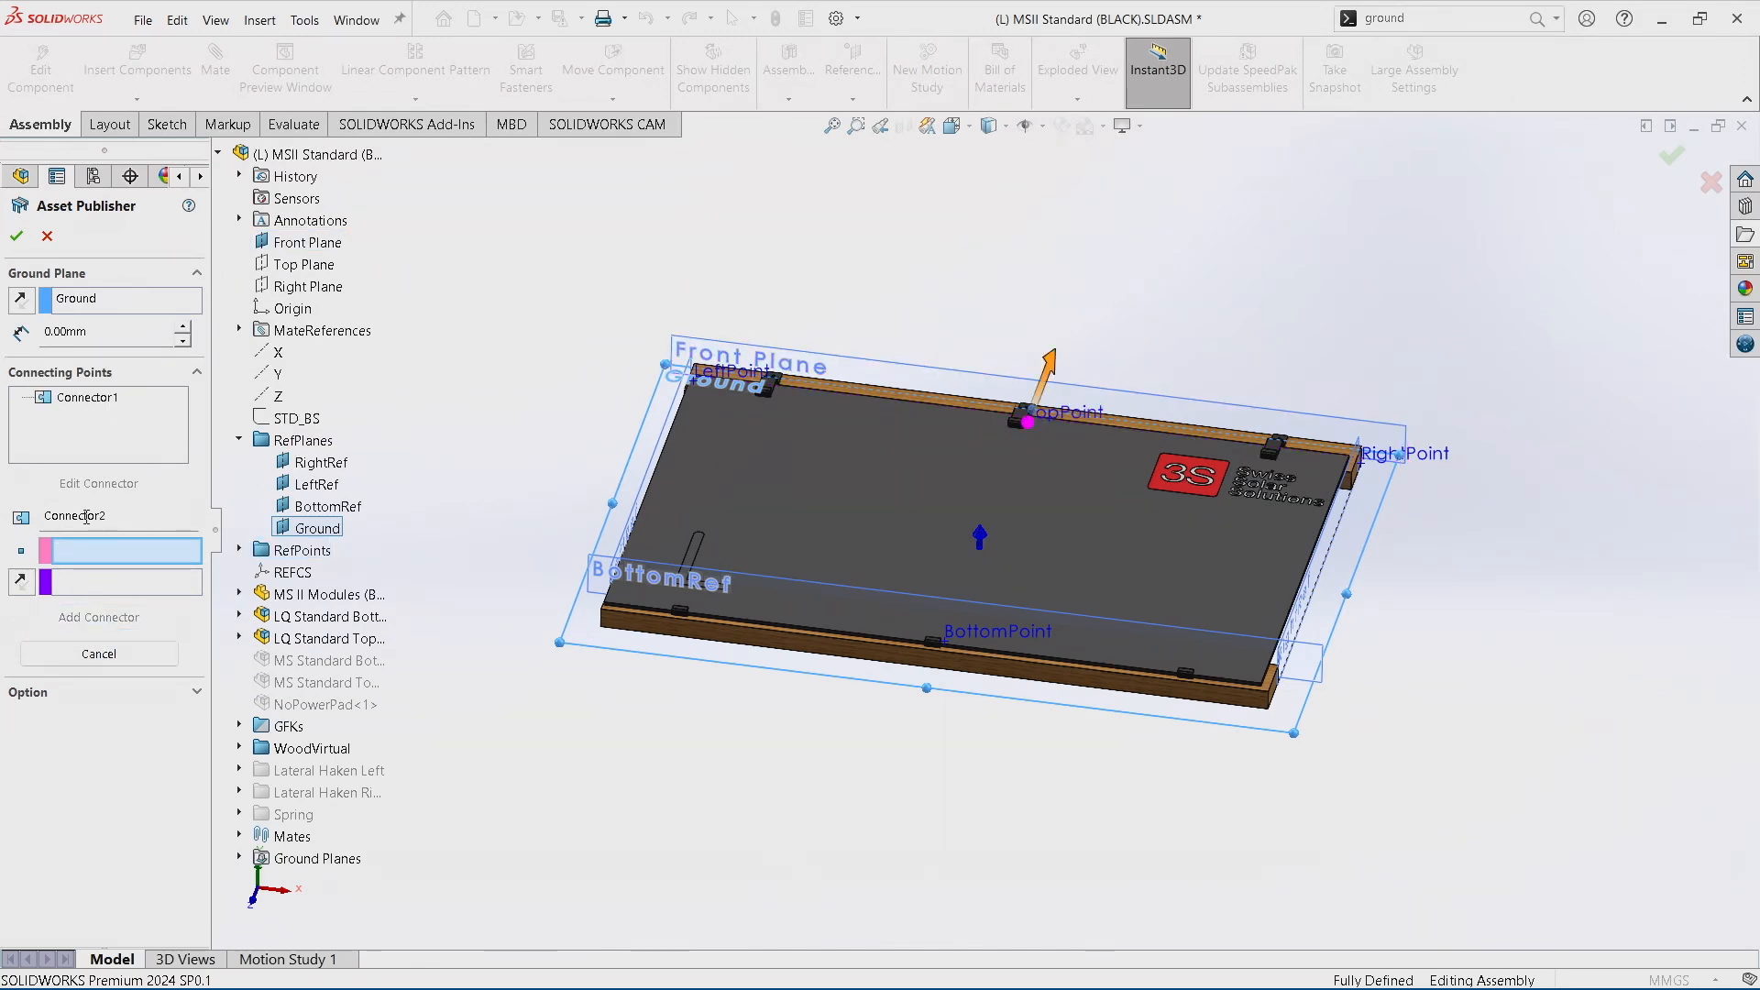
mouse_move(1454, 460)
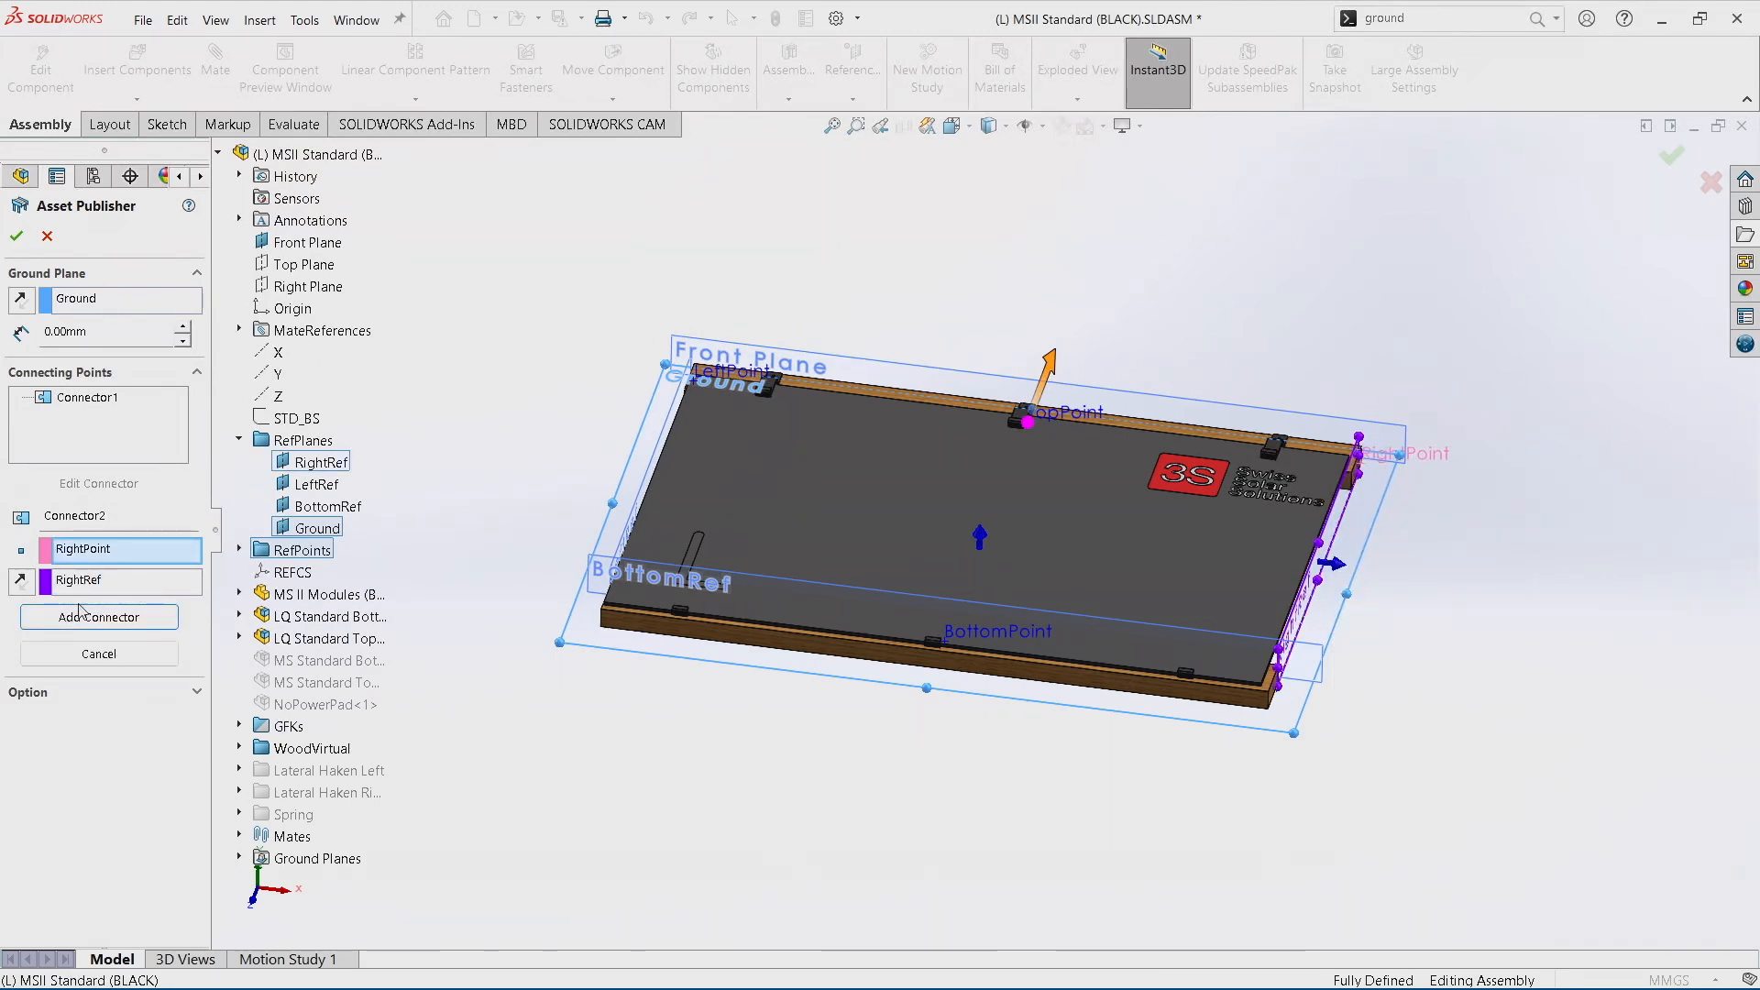
click(99, 616)
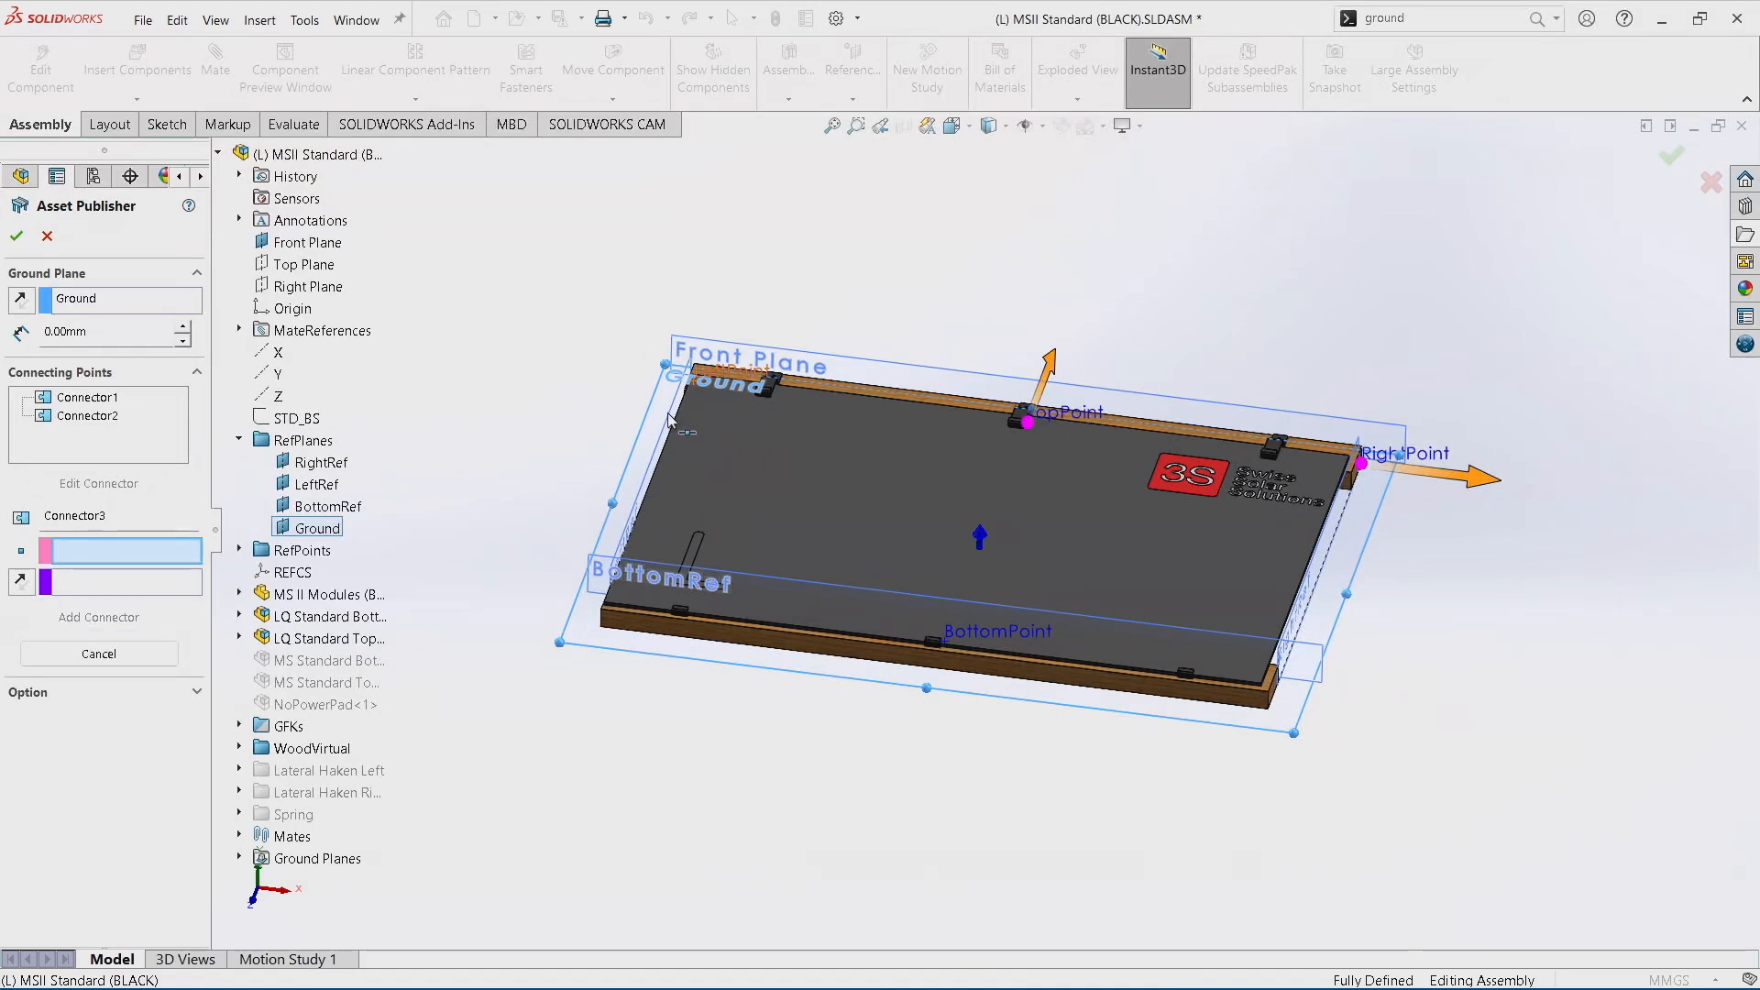
mouse_move(727, 382)
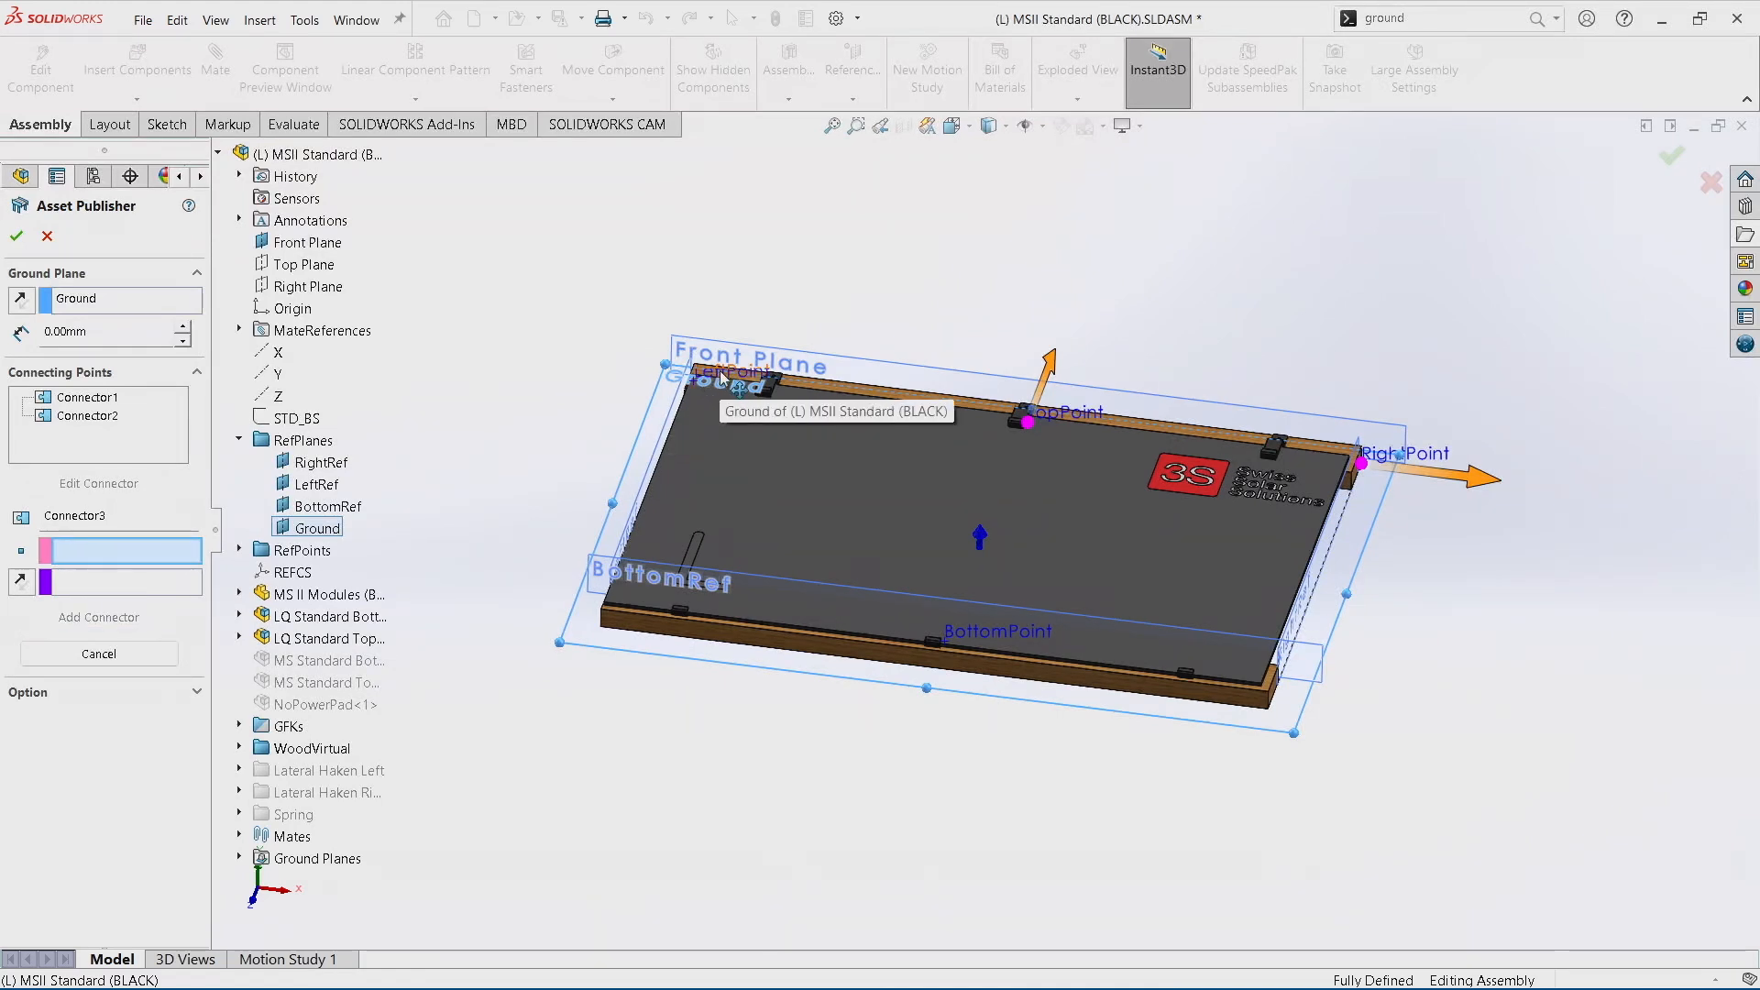
click(617, 556)
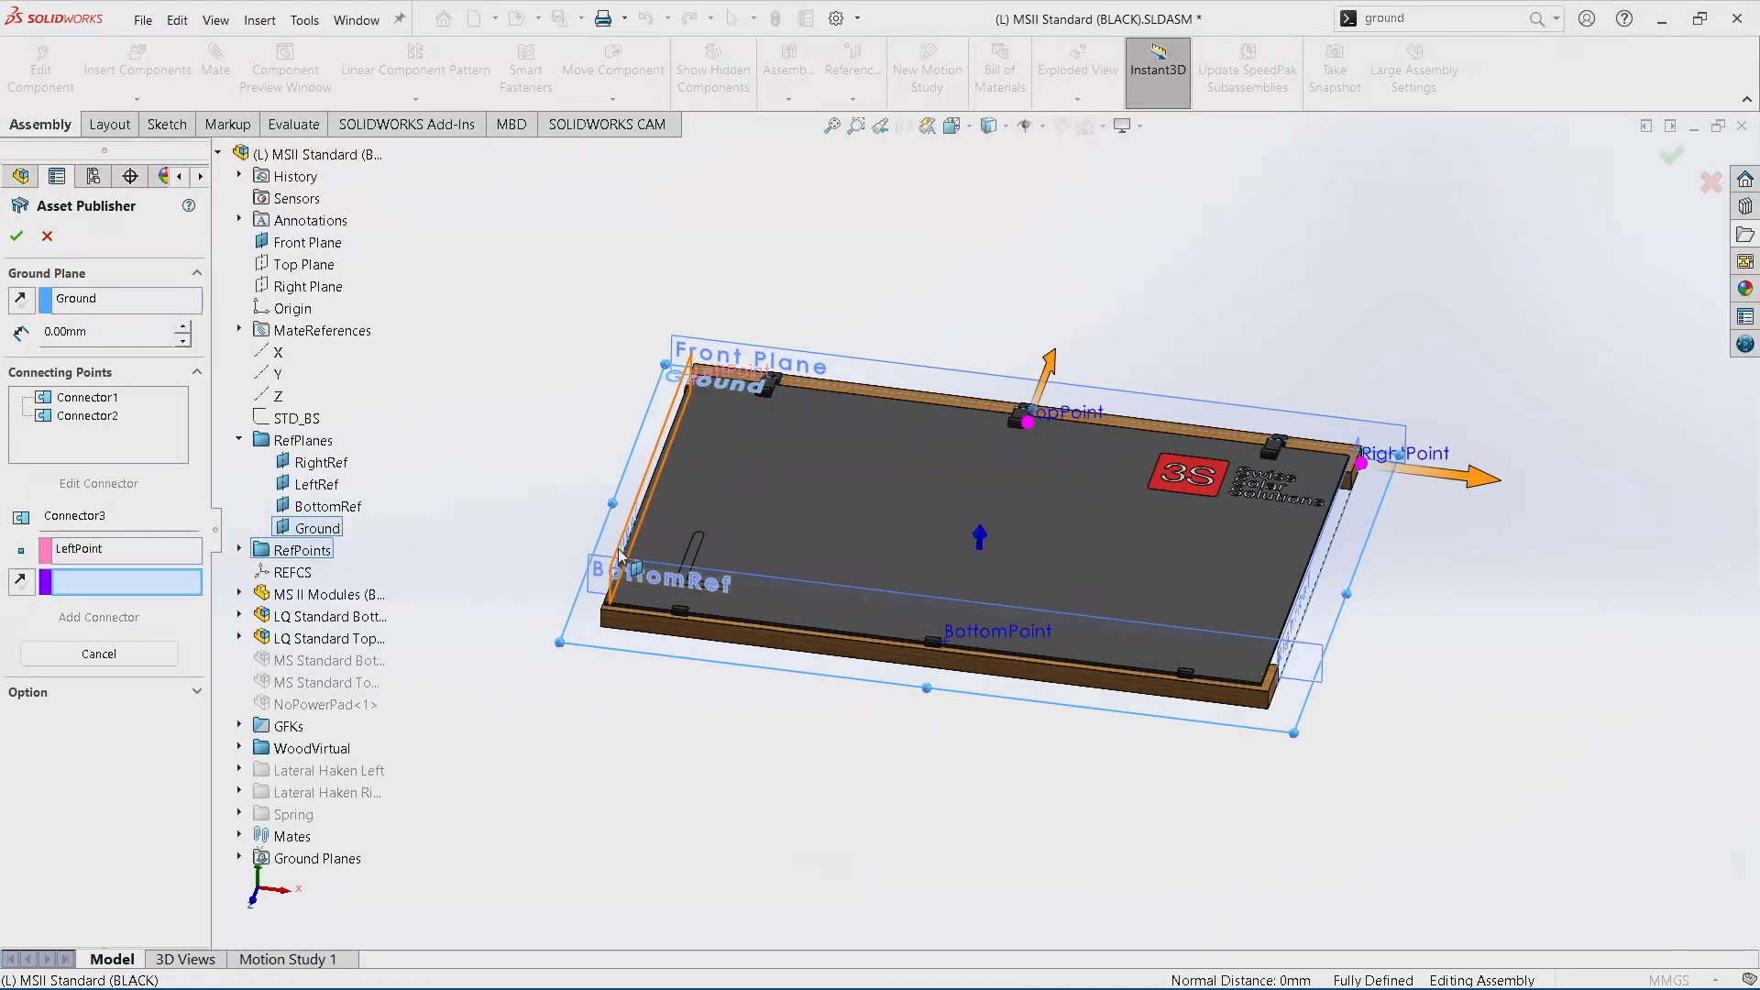
click(321, 482)
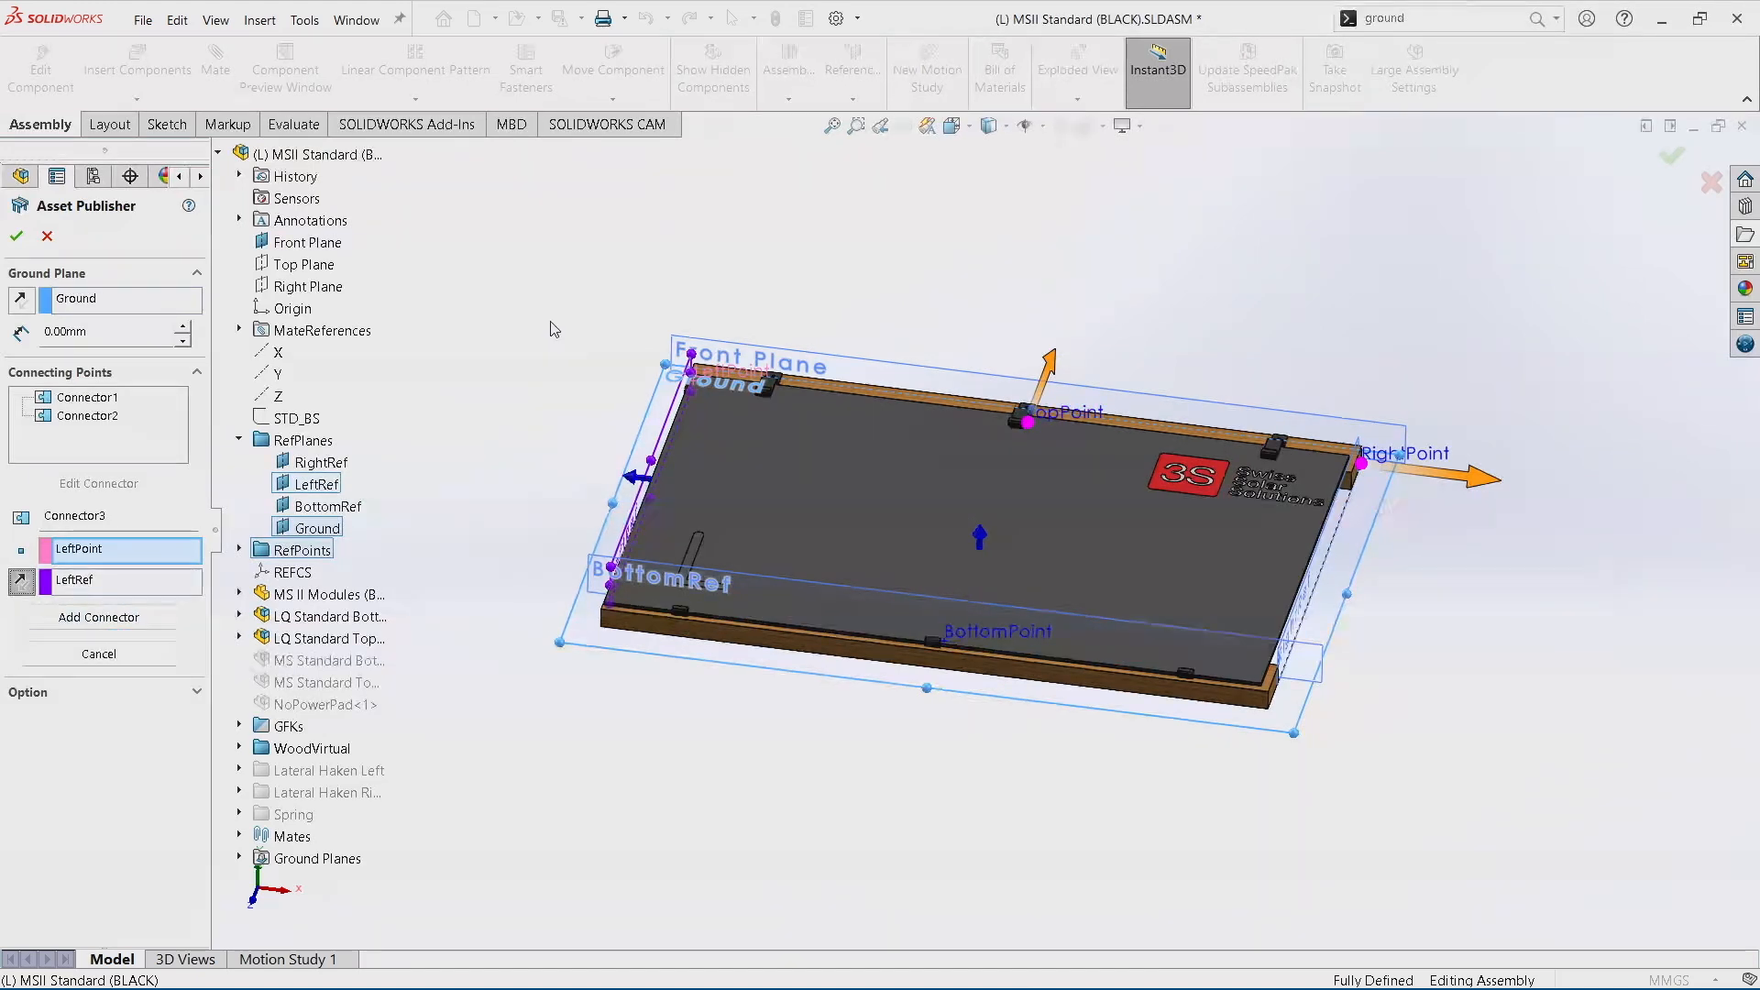
click(99, 618)
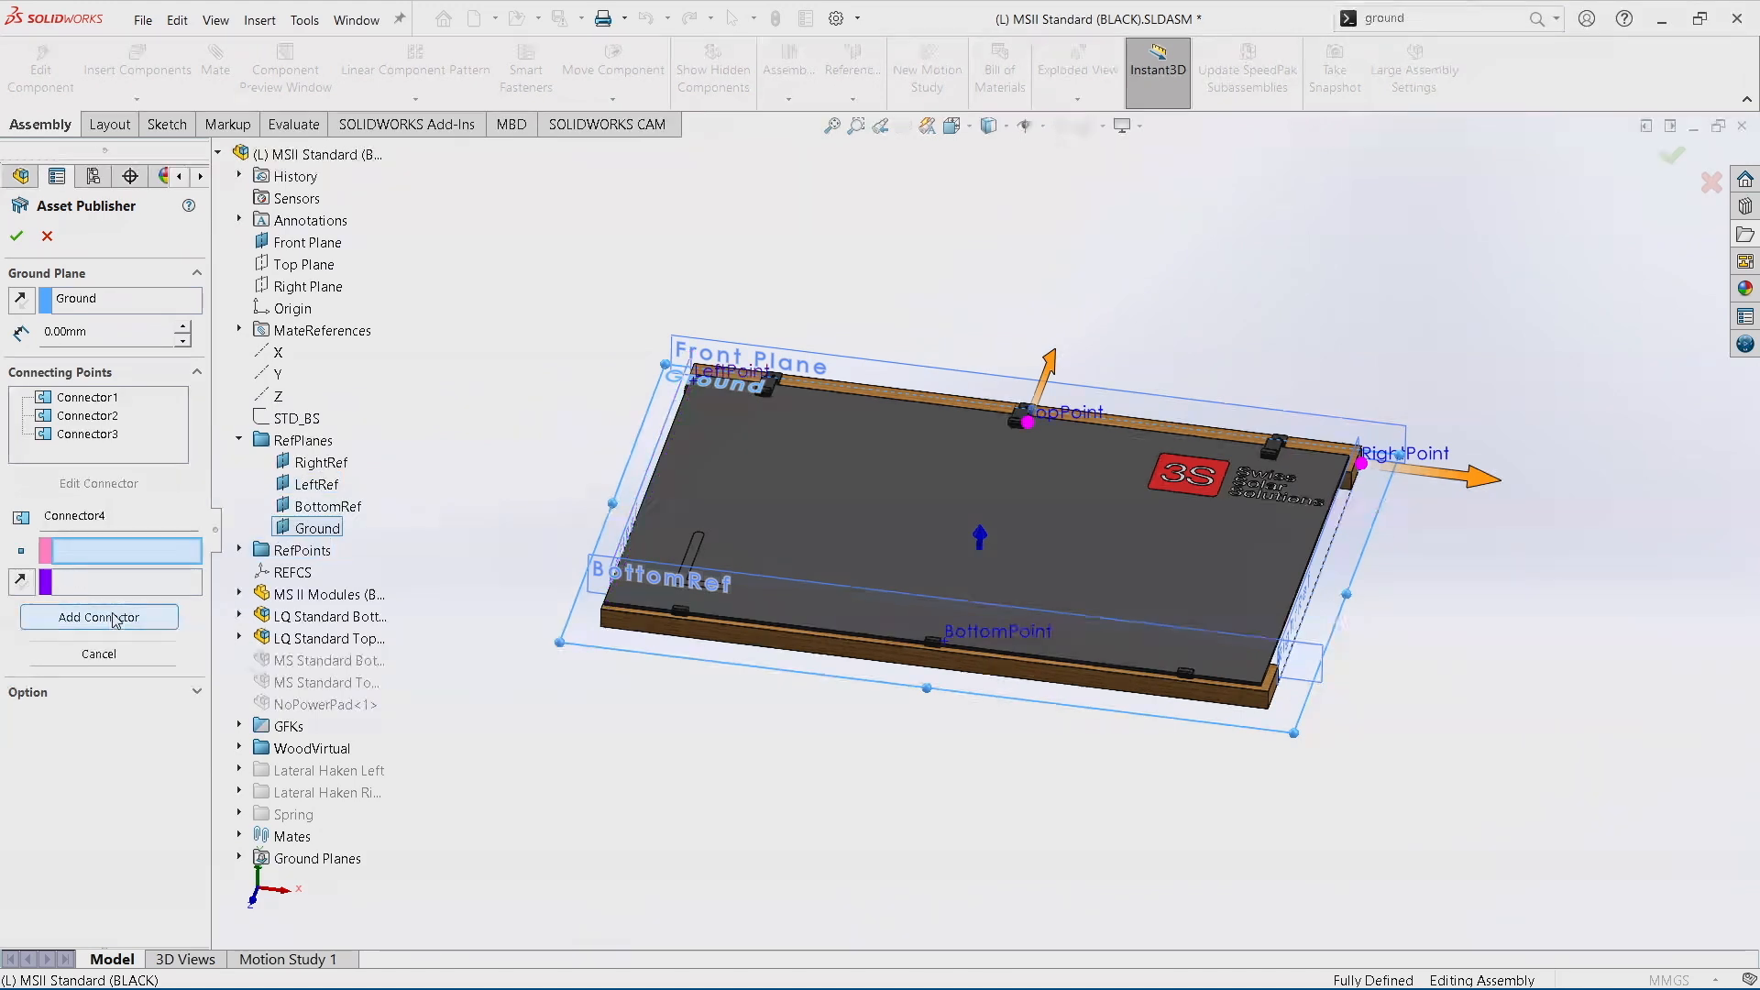
click(997, 631)
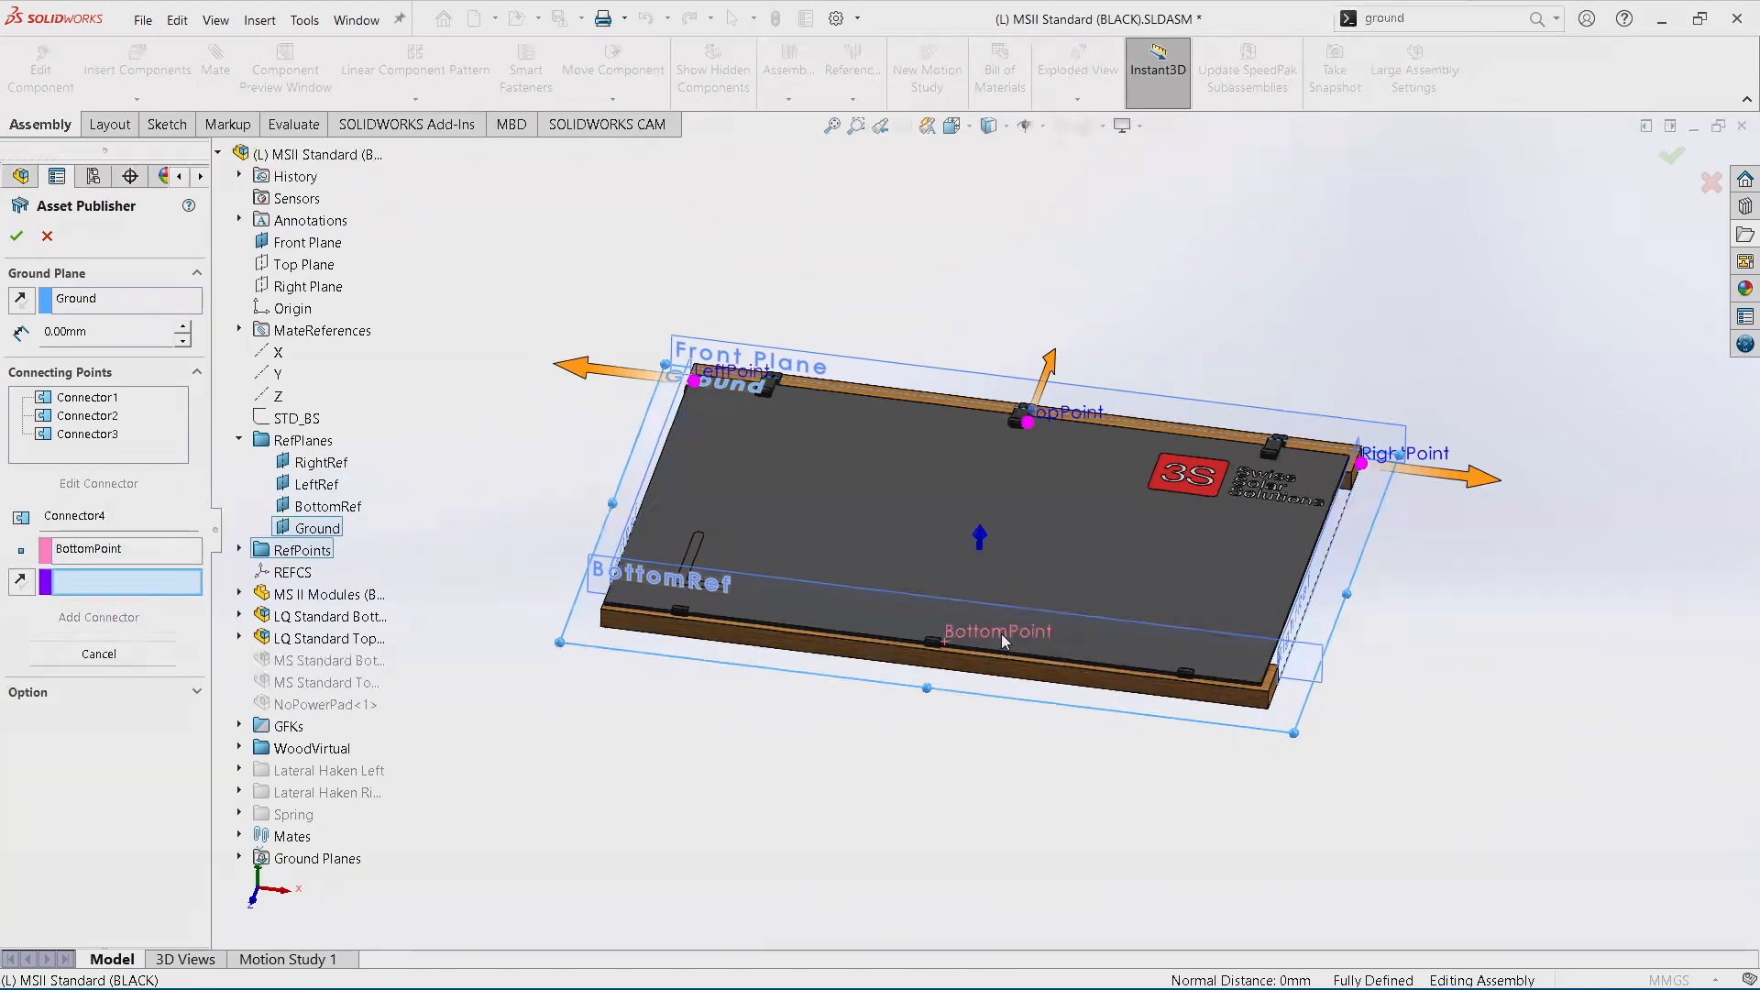
click(370, 660)
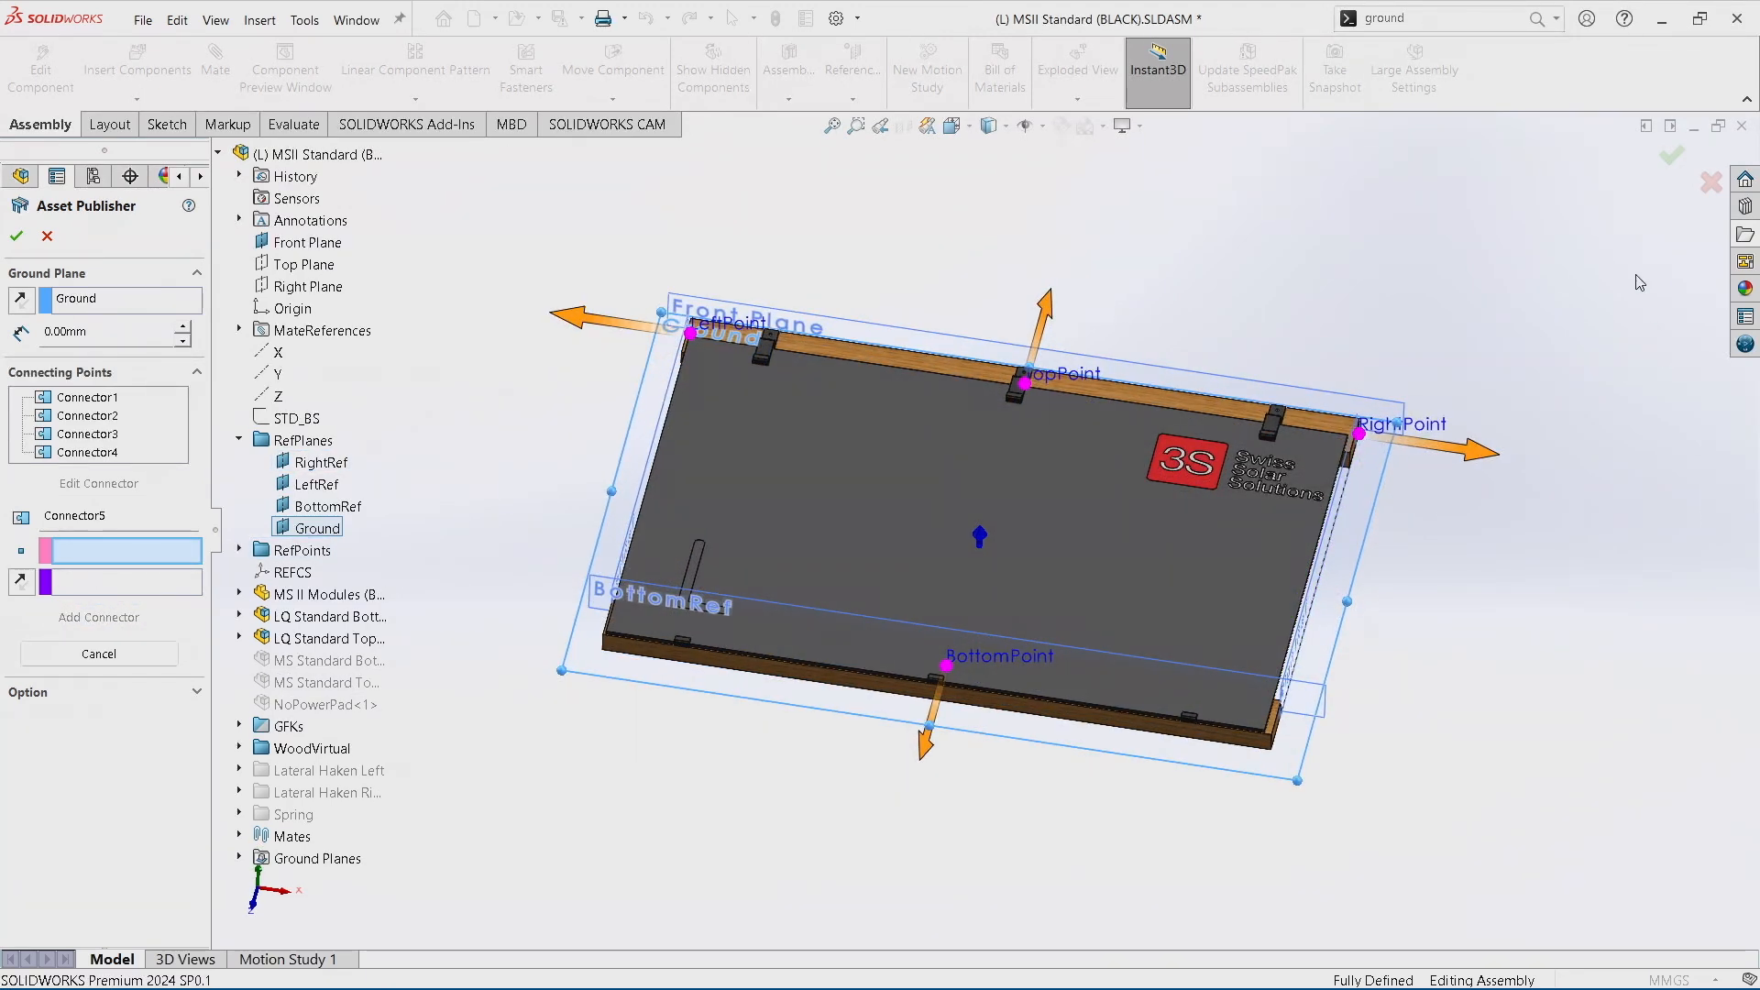
mouse_move(566, 271)
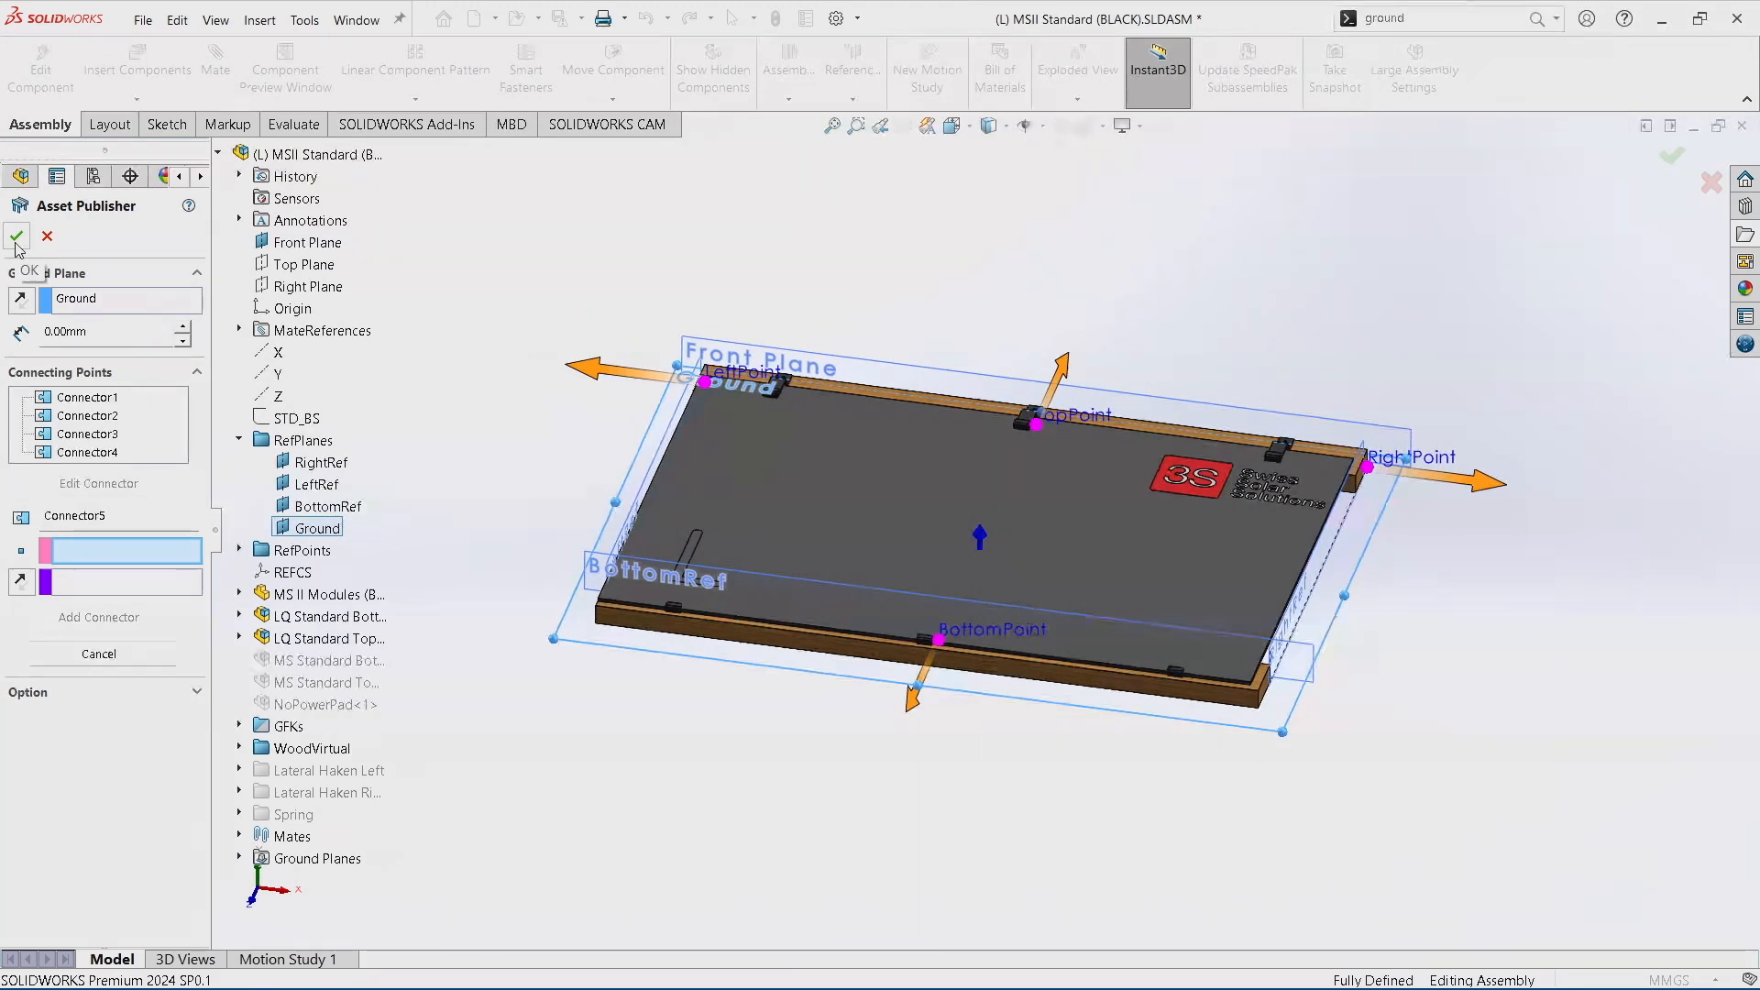
Confirm the published asset, save all modified board files and place the board in new assembly Assem3.
click(16, 236)
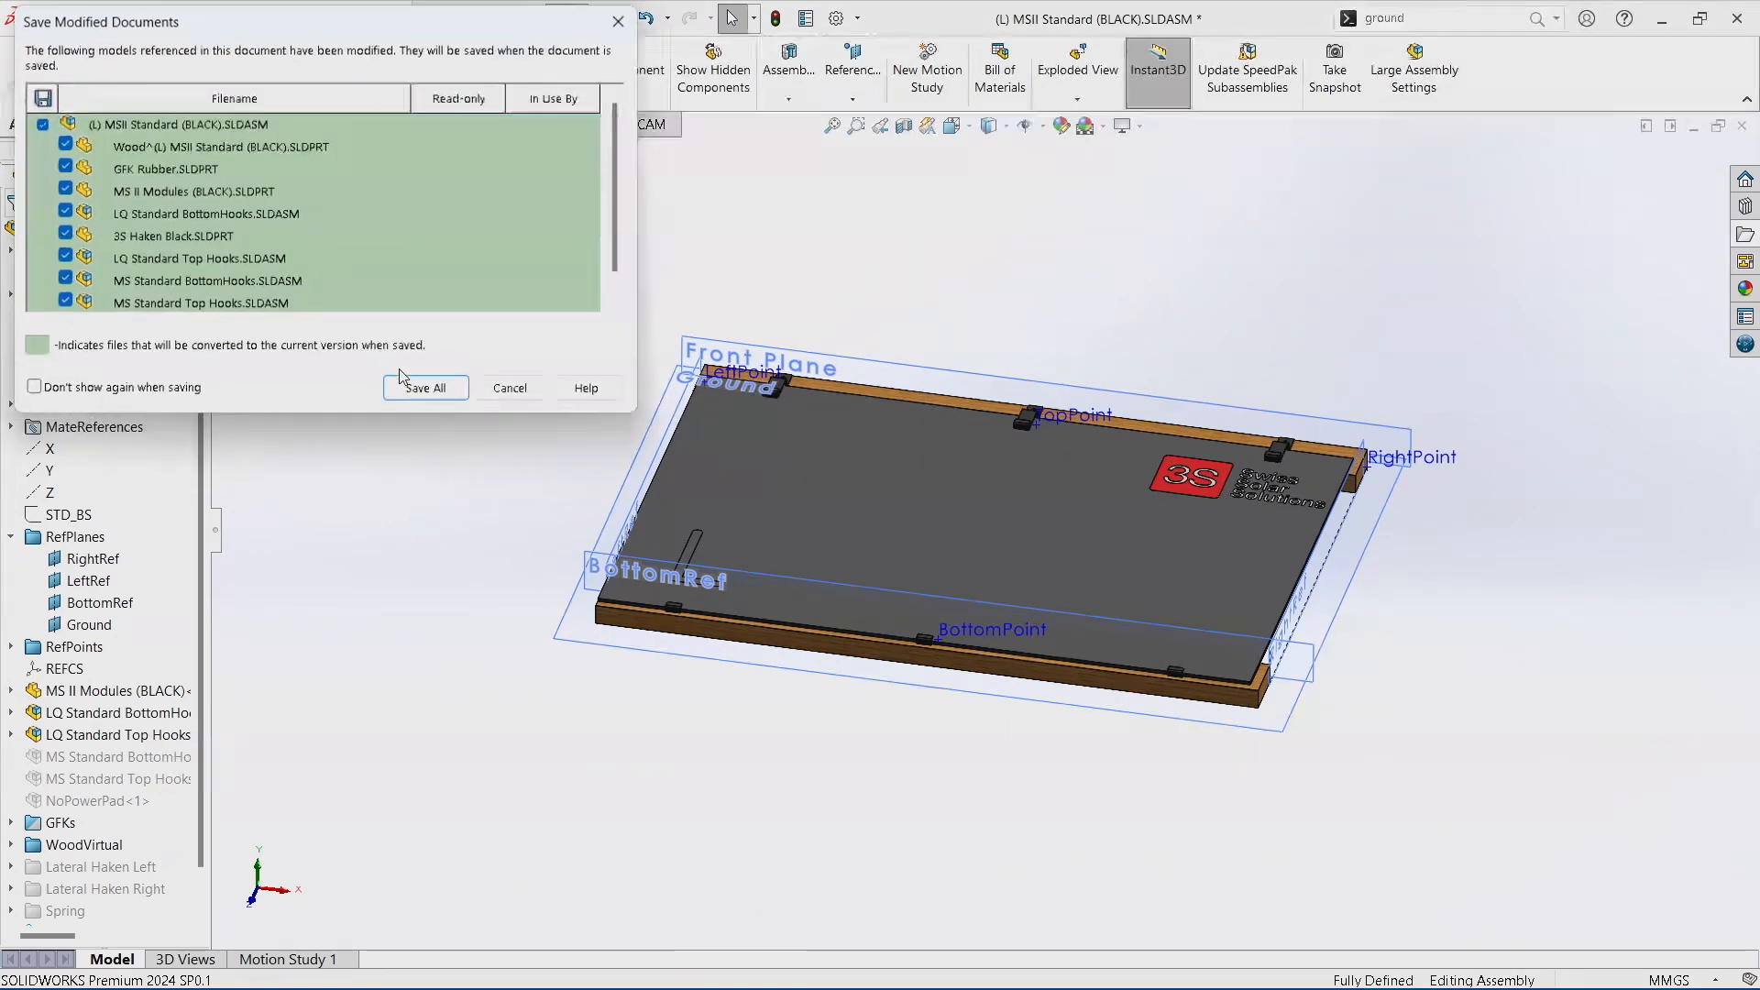
click(424, 386)
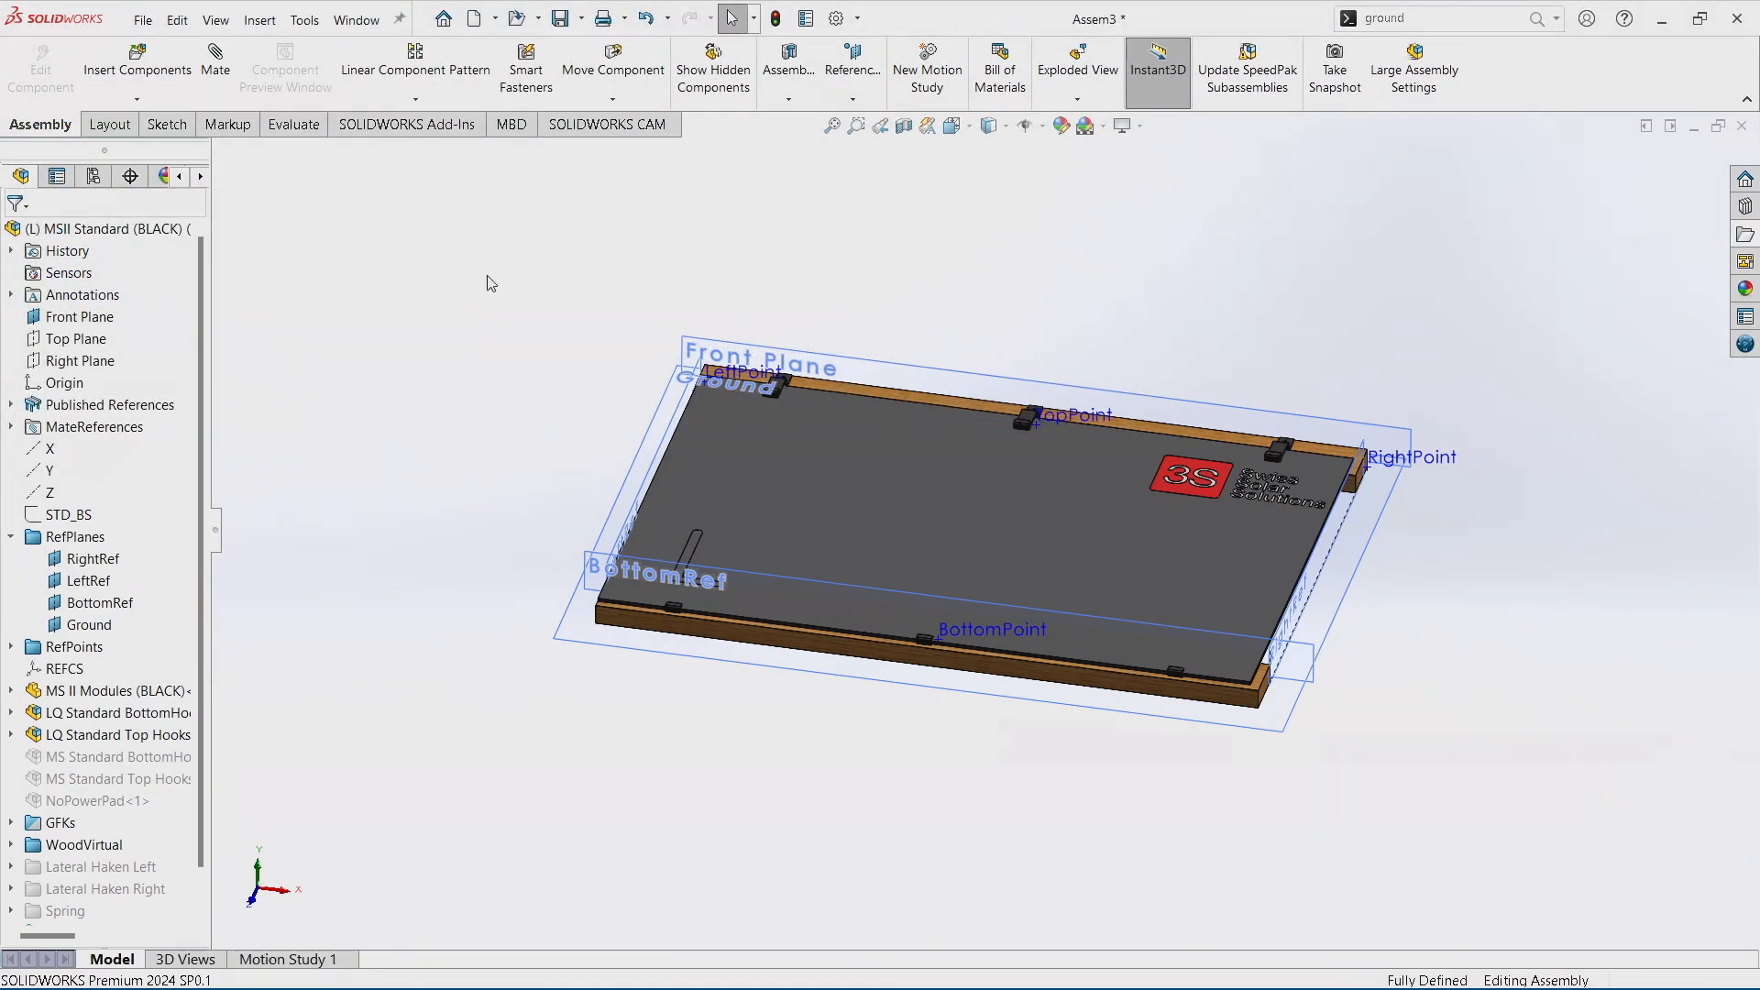
click(138, 59)
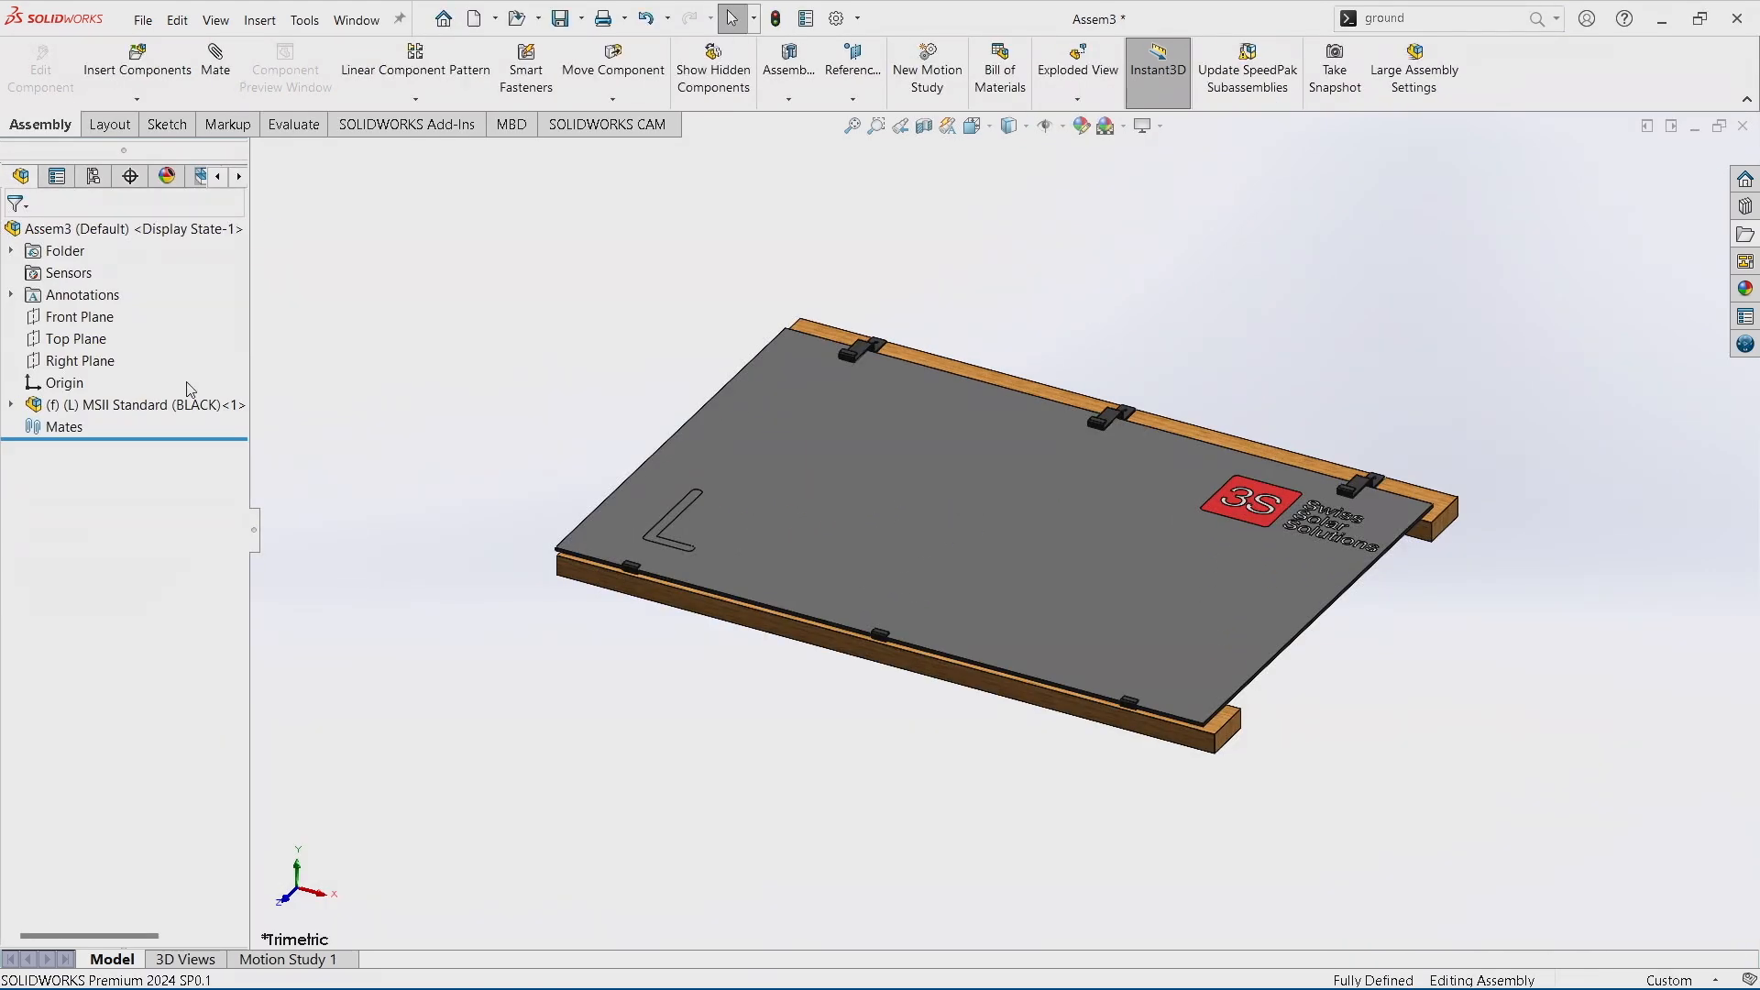
Insert a second MSII Standard board snapped beside the first and check the resulting mates.
click(141, 403)
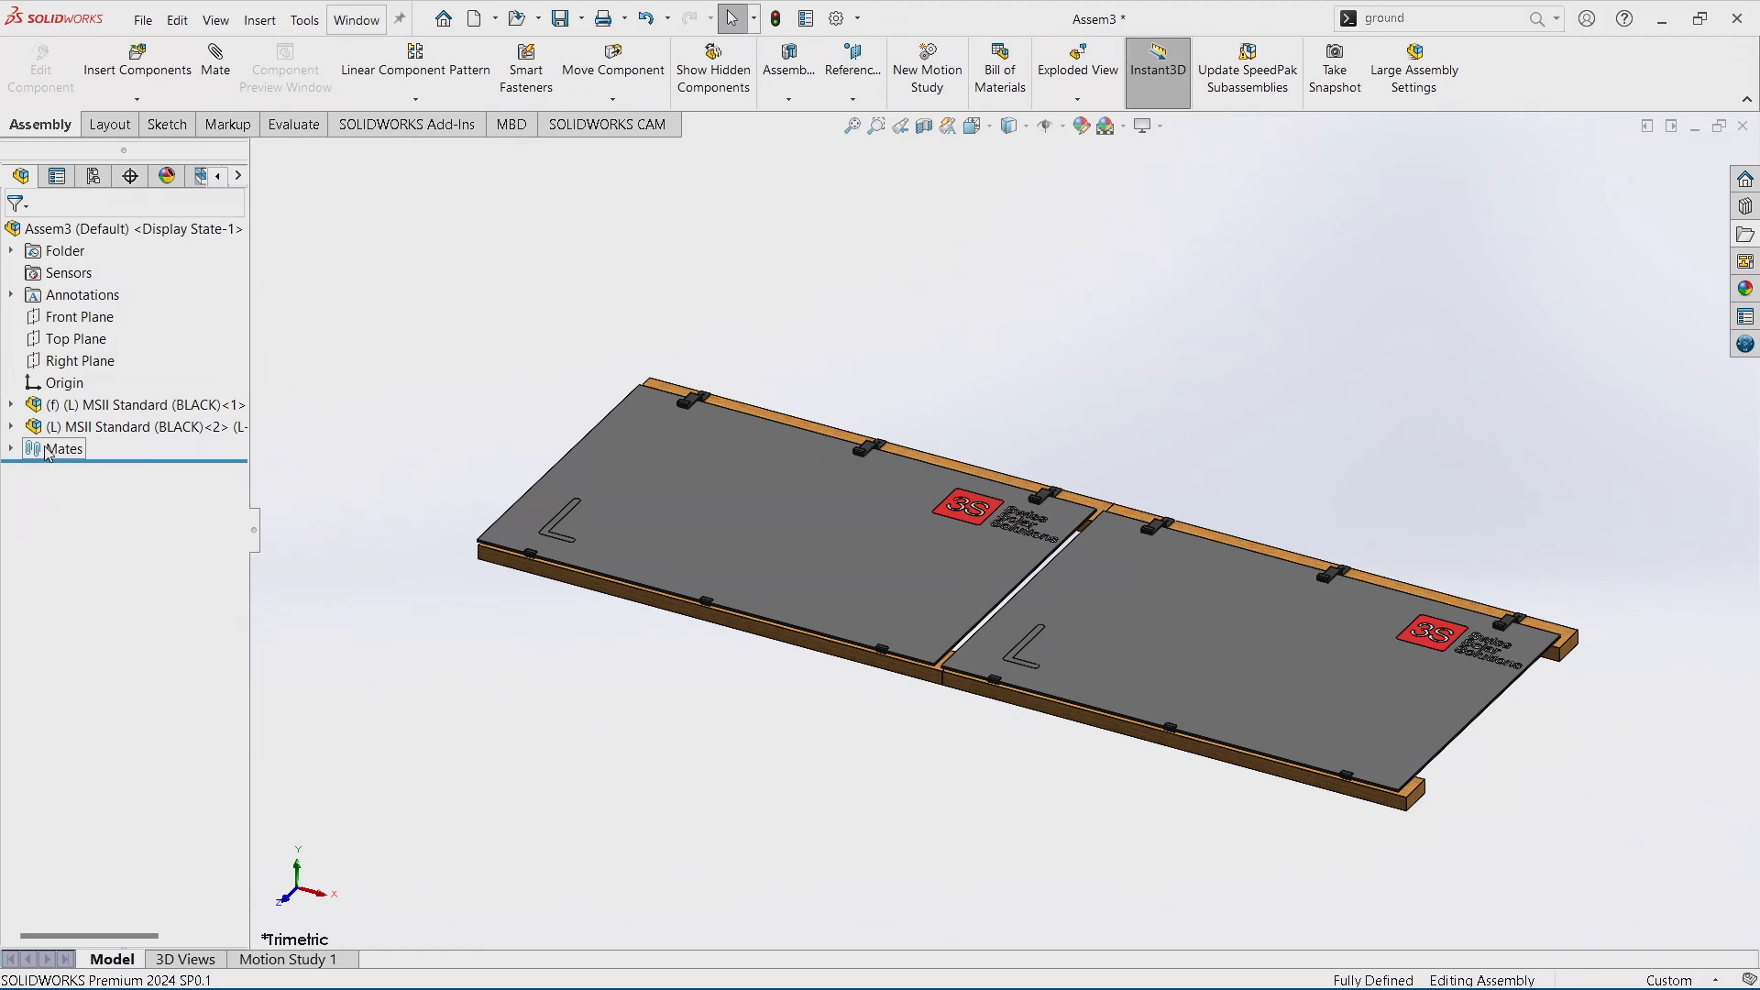
click(64, 447)
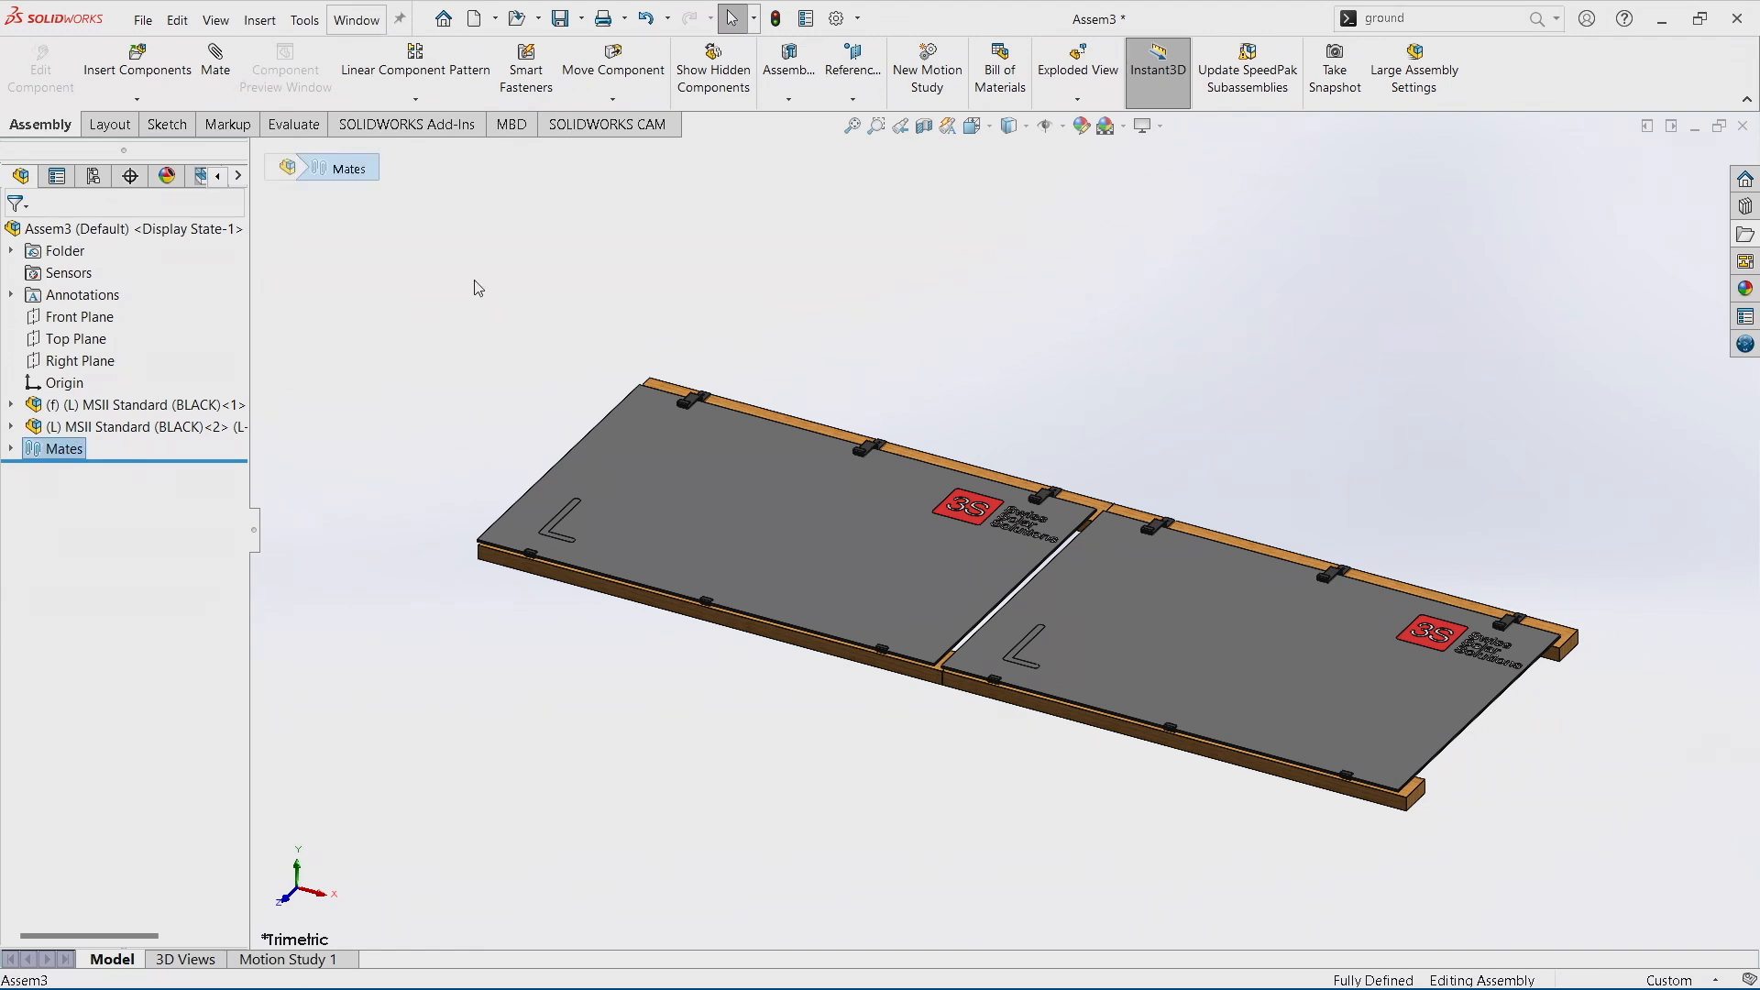
click(136, 61)
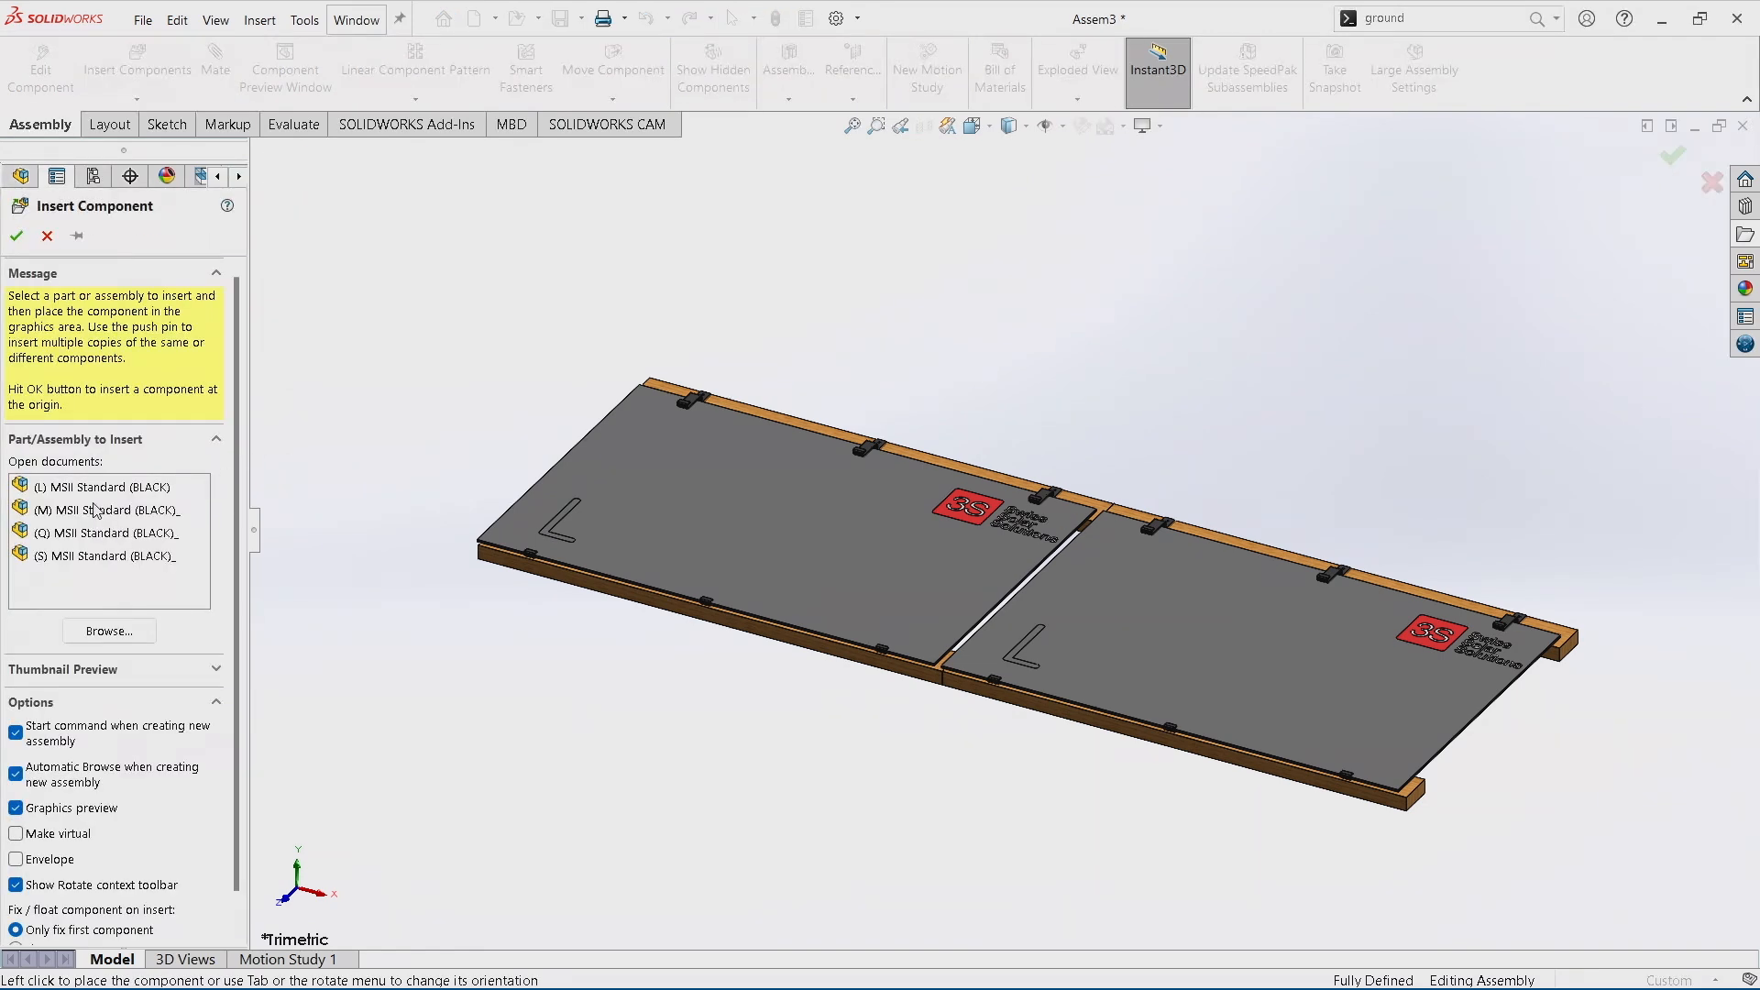
Preview the (M) then the (Q) MSII Standard (BLACK) variant in the Insert Component panel.
click(108, 510)
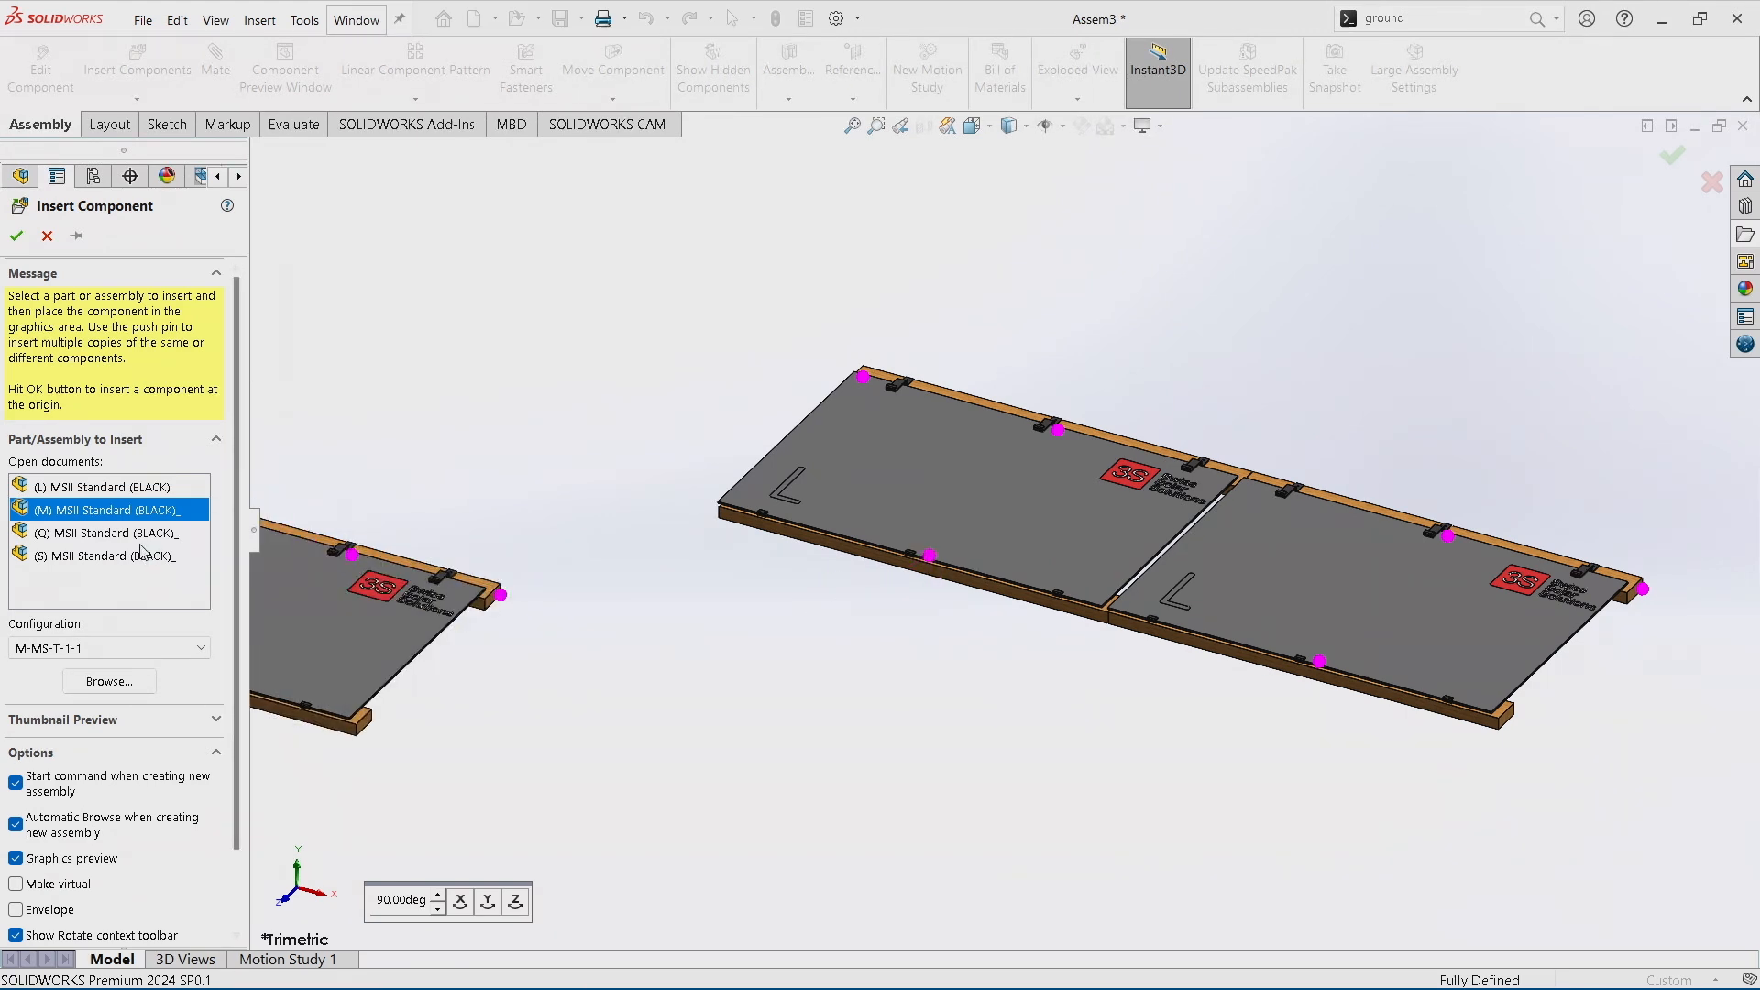
click(106, 532)
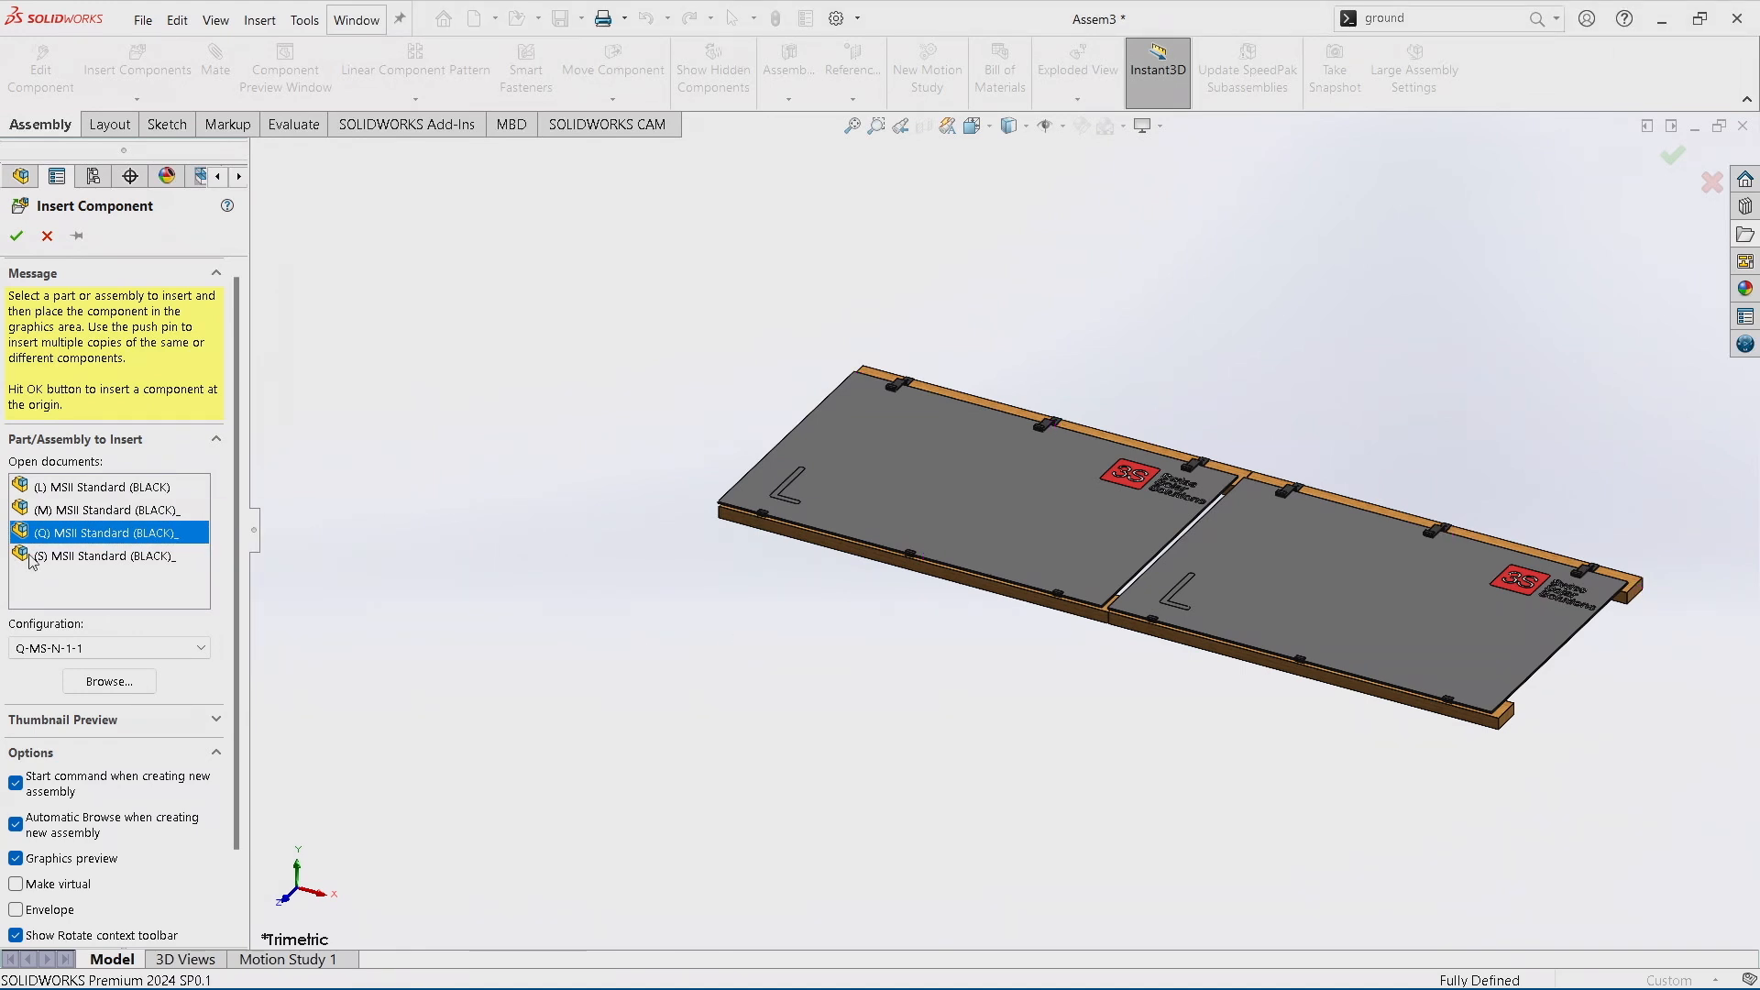